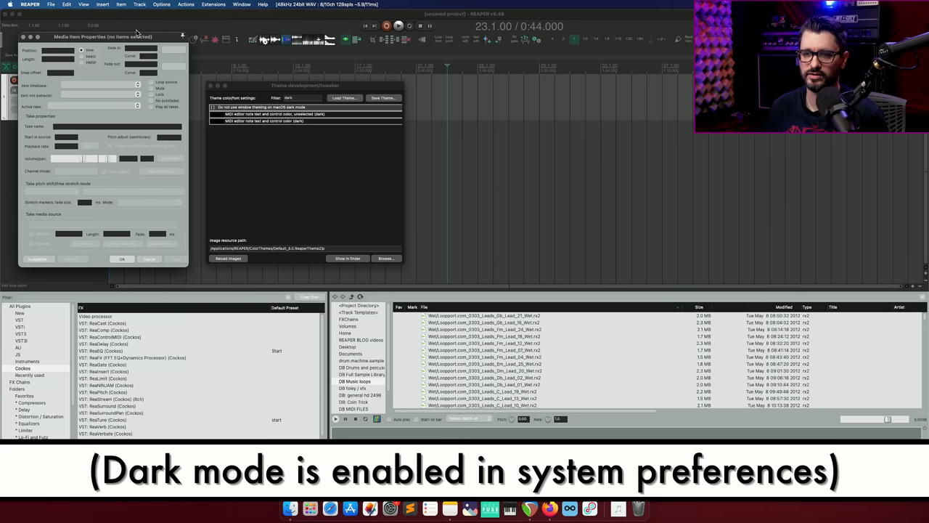
mouse_move(185, 191)
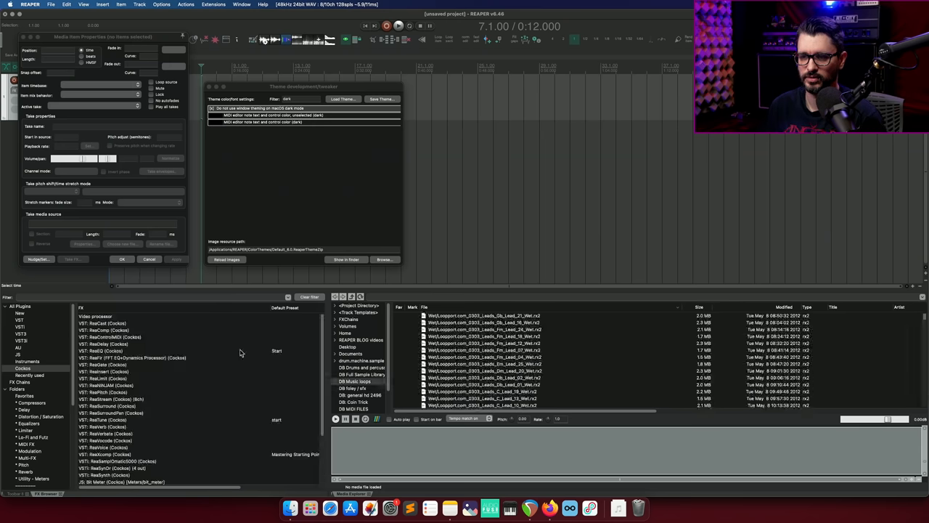
Close the Media Item Properties window, keeping the theme development window open.
click(212, 108)
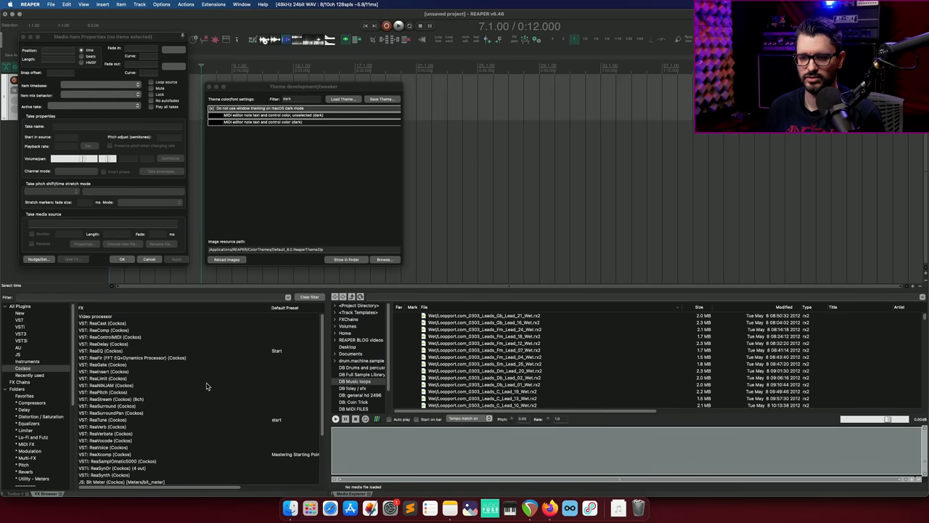
mouse_move(192, 169)
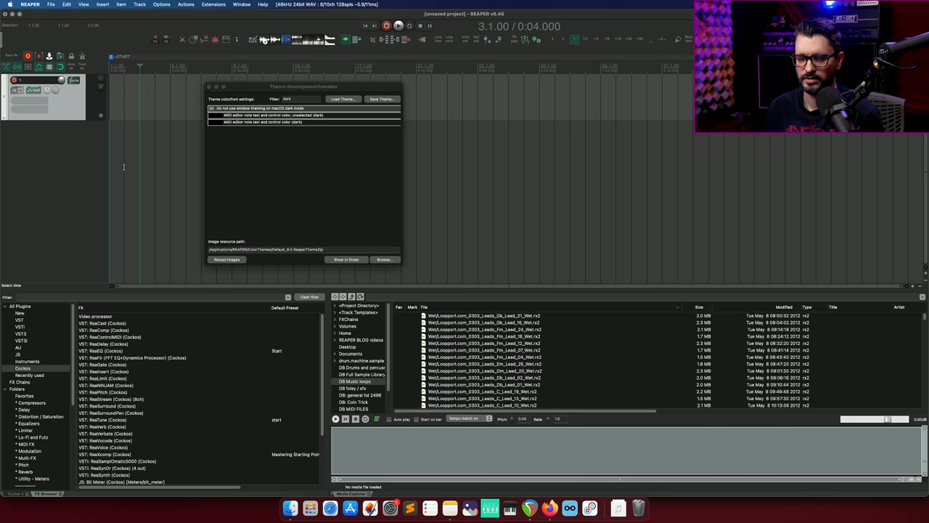
Load a different, purple-coloured theme from the theme development window's theme list.
click(342, 99)
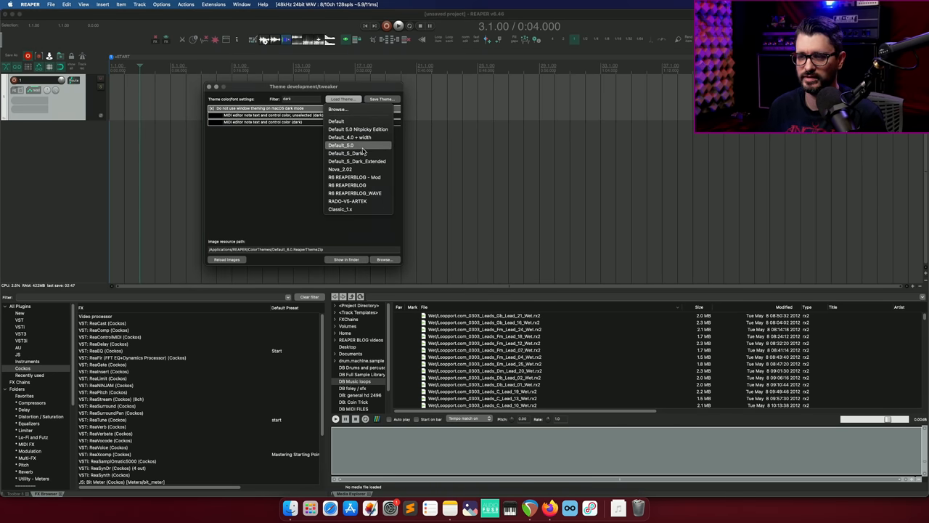
click(340, 145)
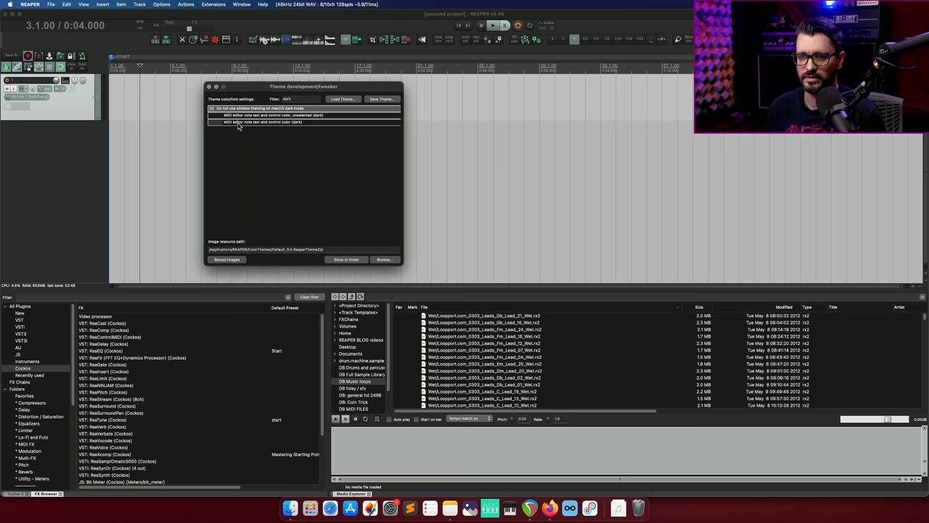
click(343, 99)
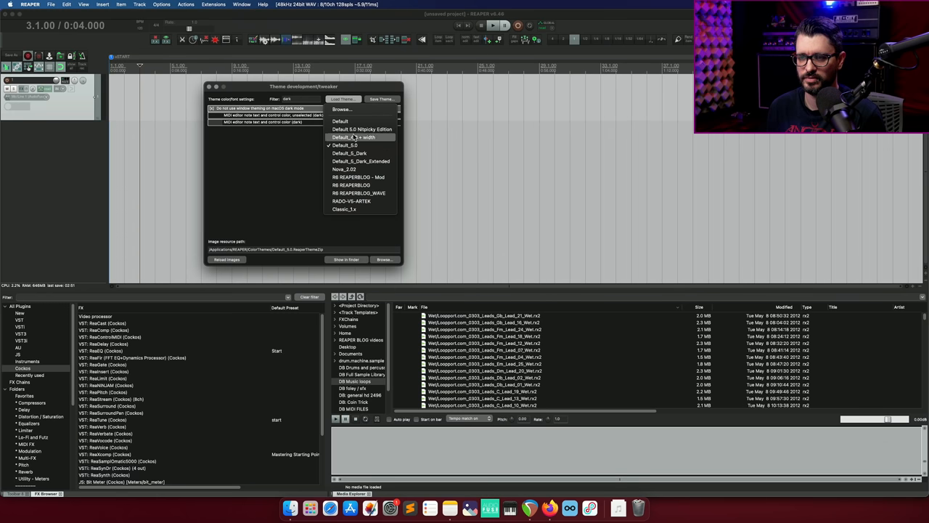
mouse_move(366, 230)
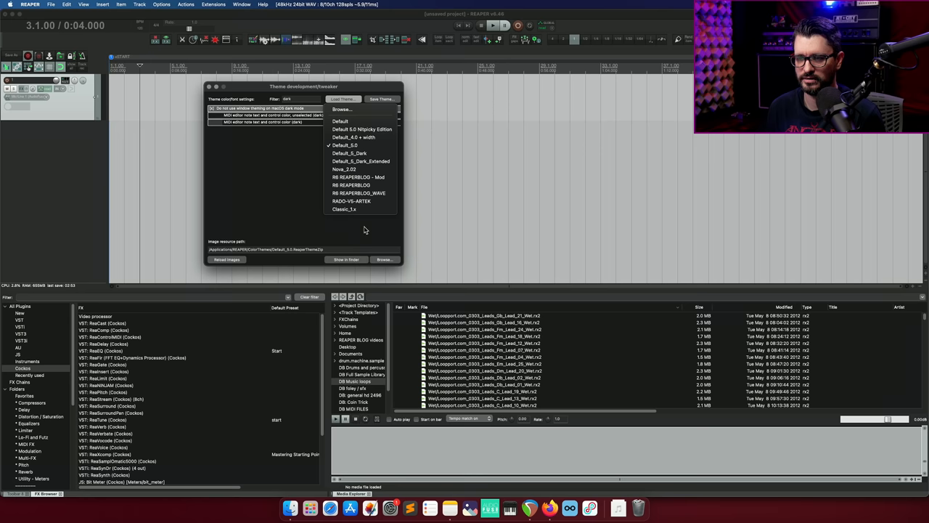
click(352, 186)
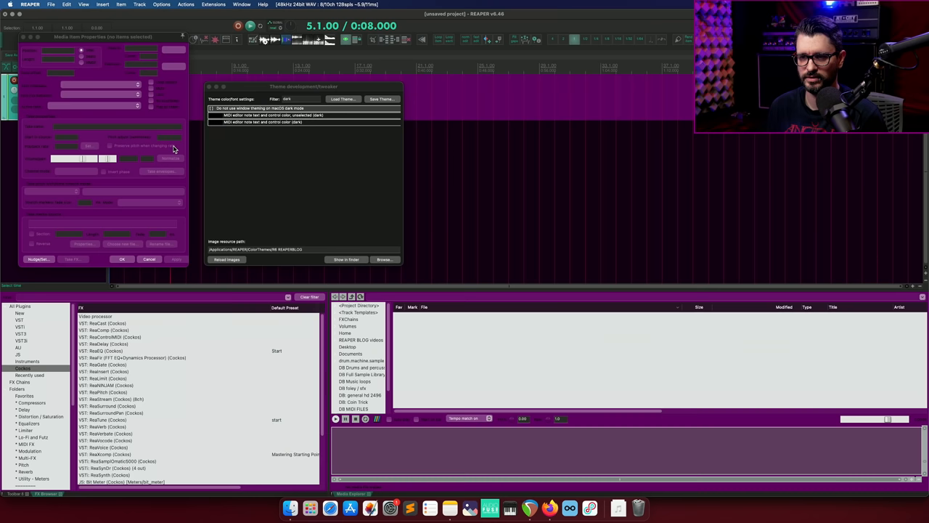
click(354, 381)
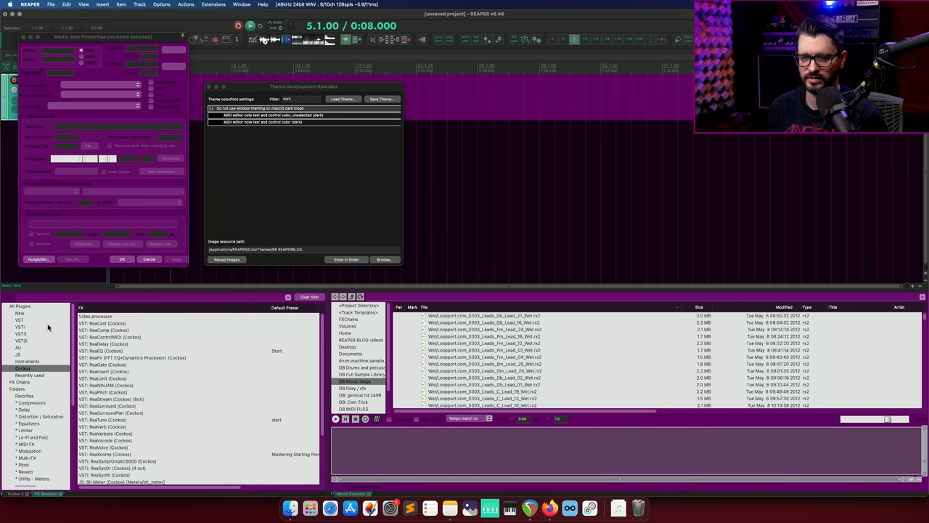
scroll(down, 3)
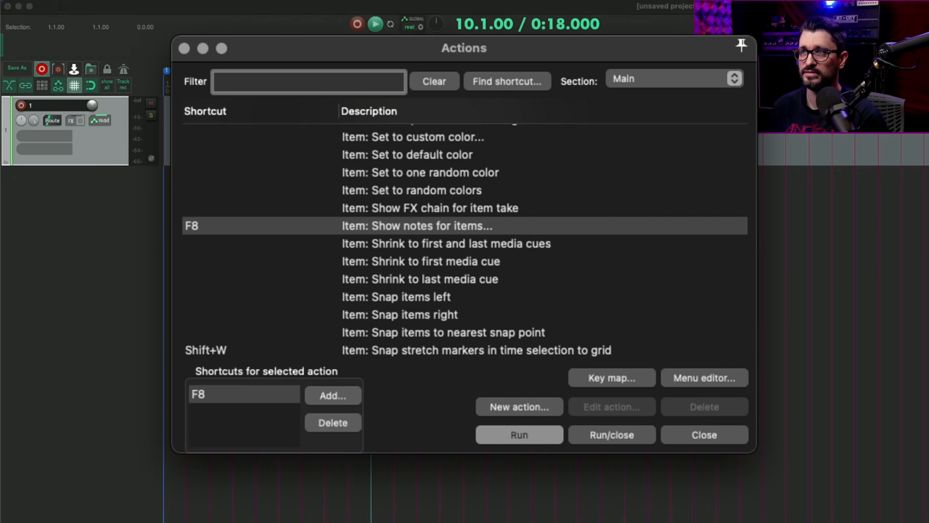
Show the MIDI item's notes and enter the first line 'this a note'.
click(519, 434)
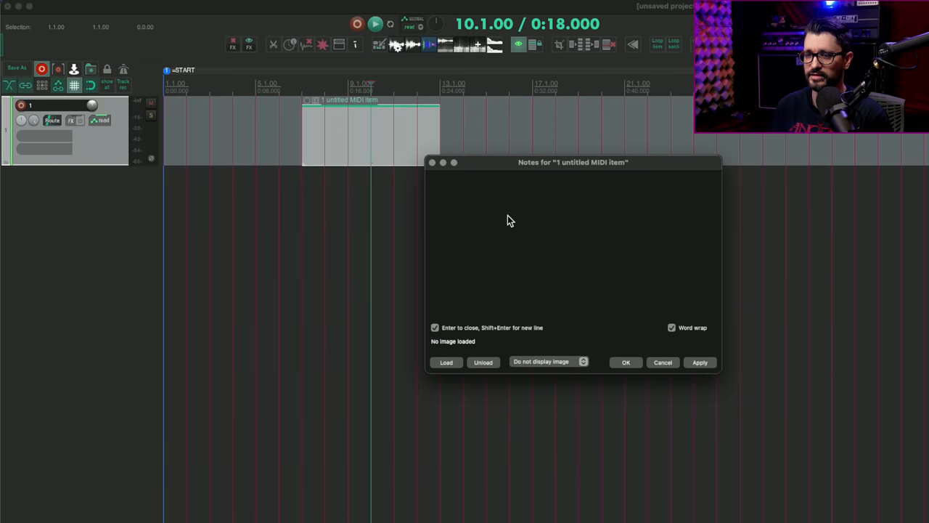
text(this a not)
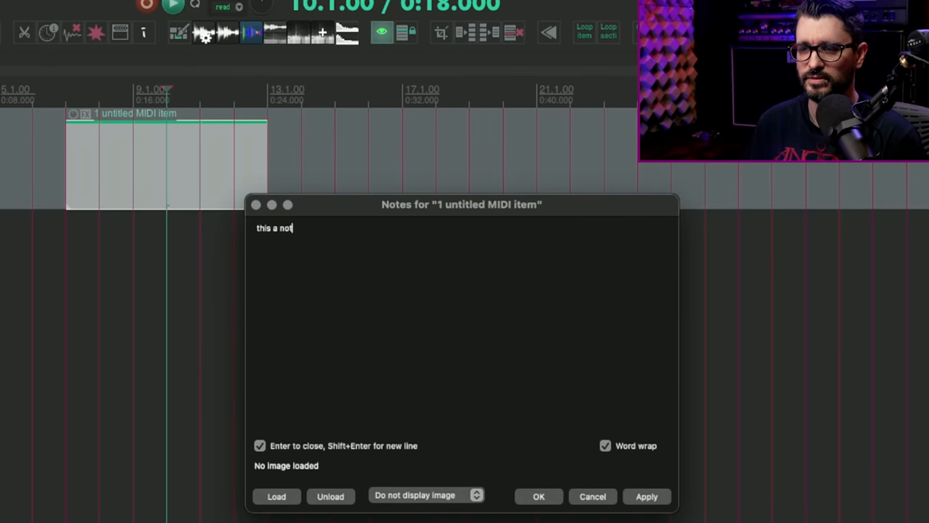
text(e)
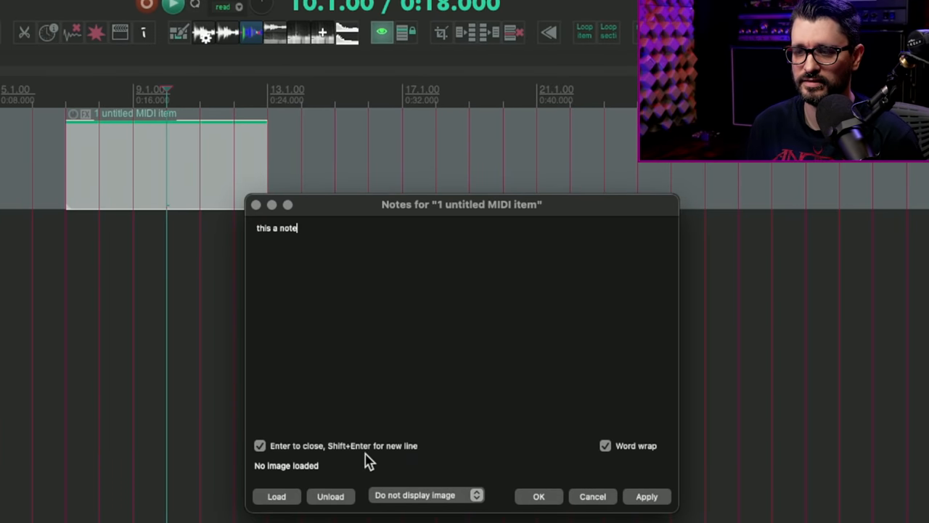
mouse_move(275, 457)
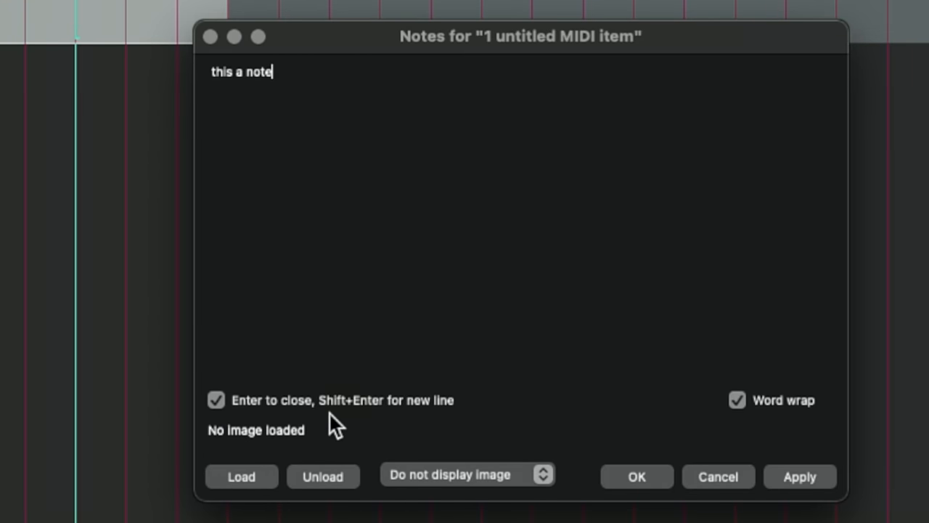
mouse_move(420, 180)
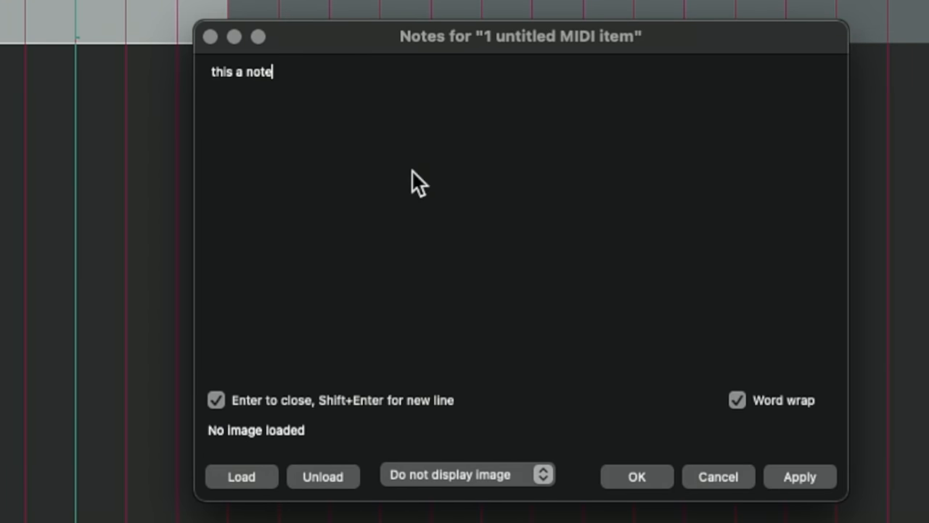
drag(520, 36, 462, 203)
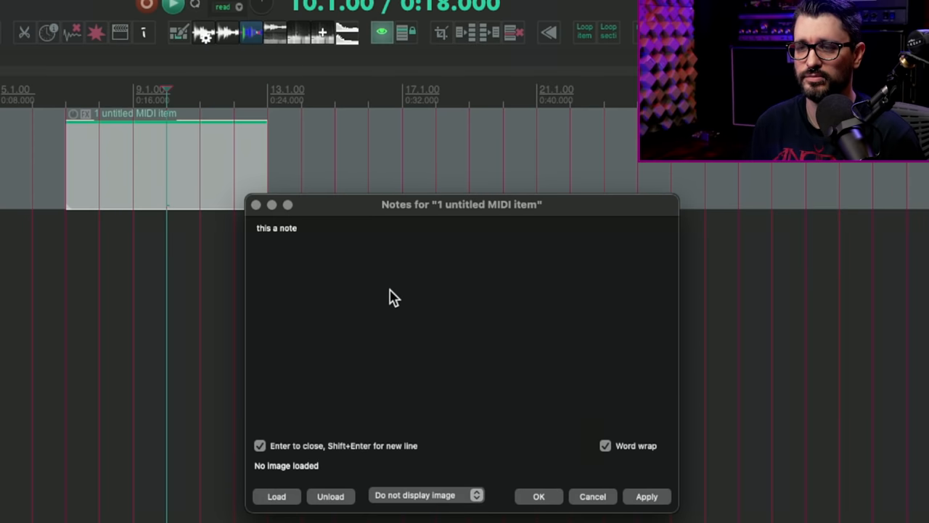
Add 'second line' and 'third line' on new lines using Shift+Enter.
key(shift+Return)
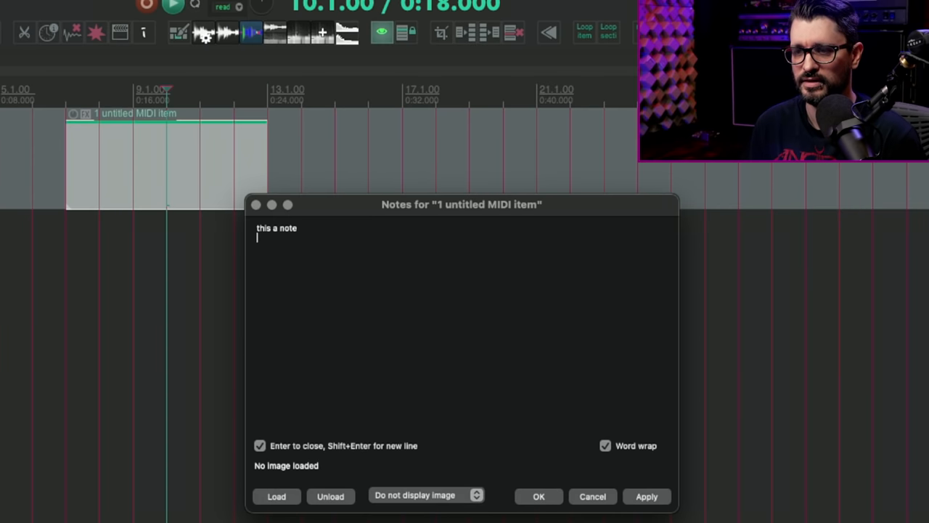
text(second line)
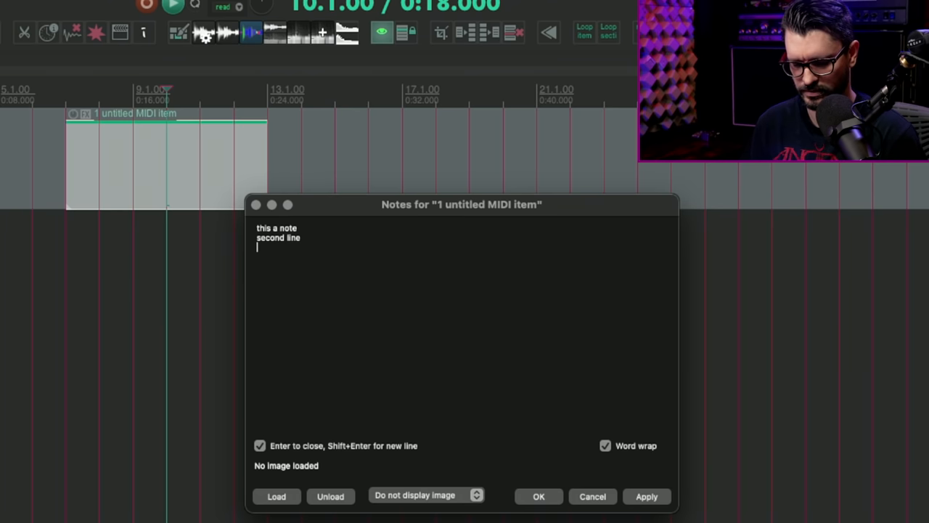
text(third line)
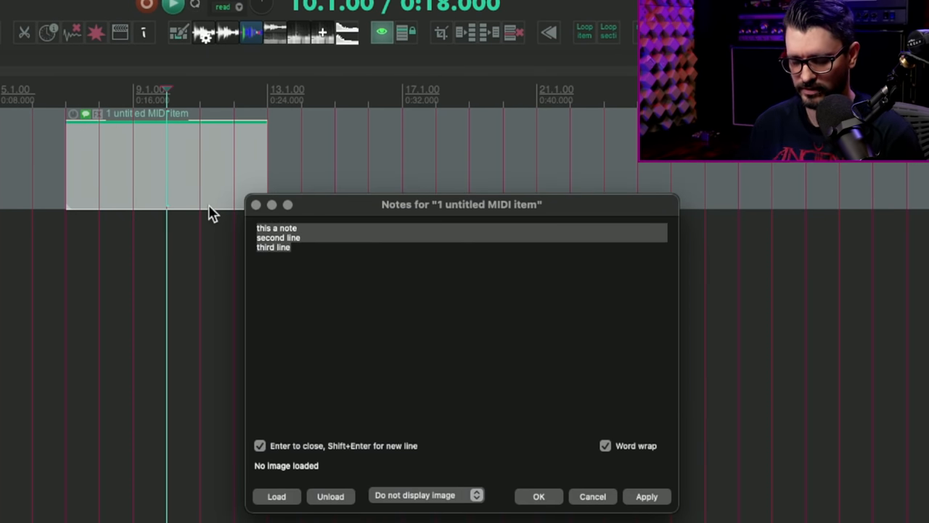
Replace the note with 'new note' and confirm with OK.
text(new)
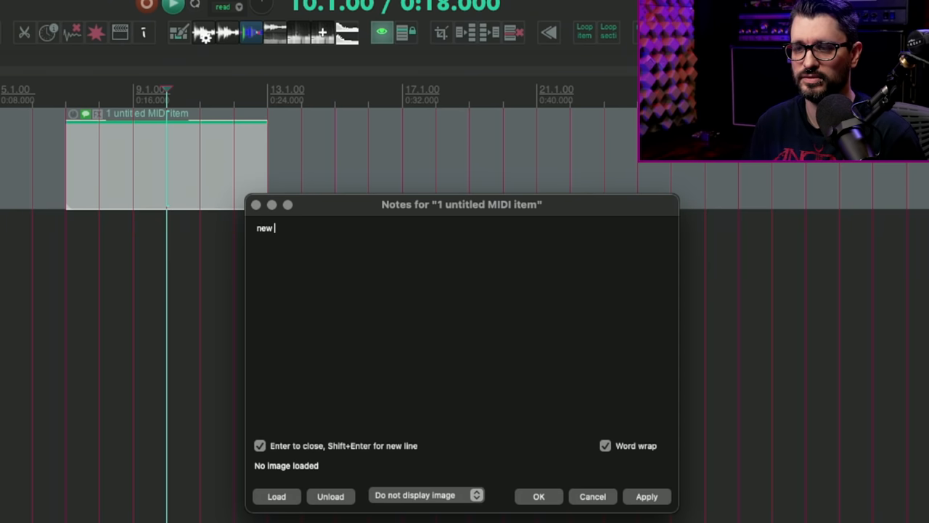
text(note)
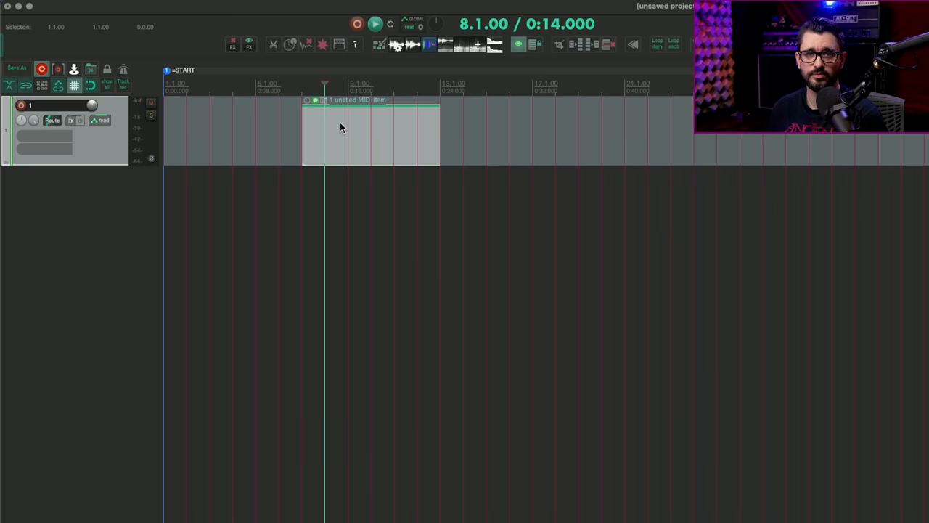
mouse_move(351, 127)
text(new note)
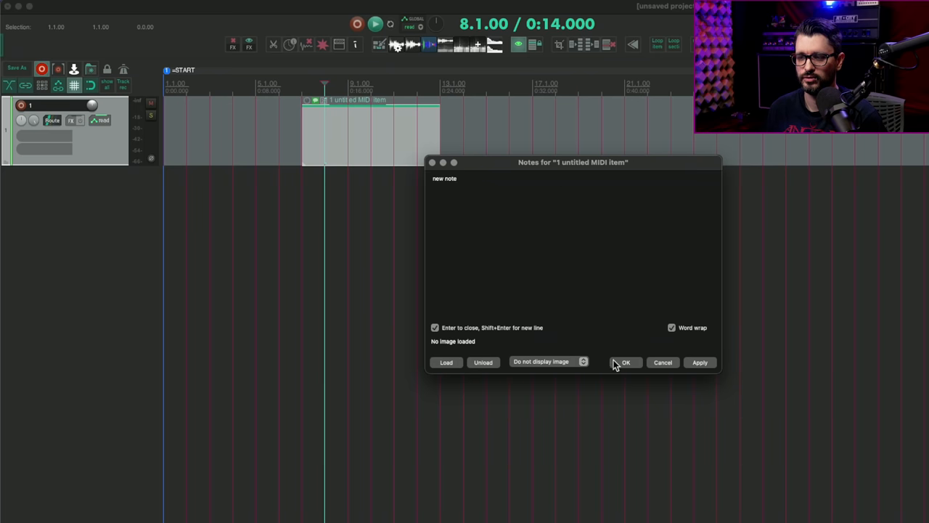
mouse_move(615, 362)
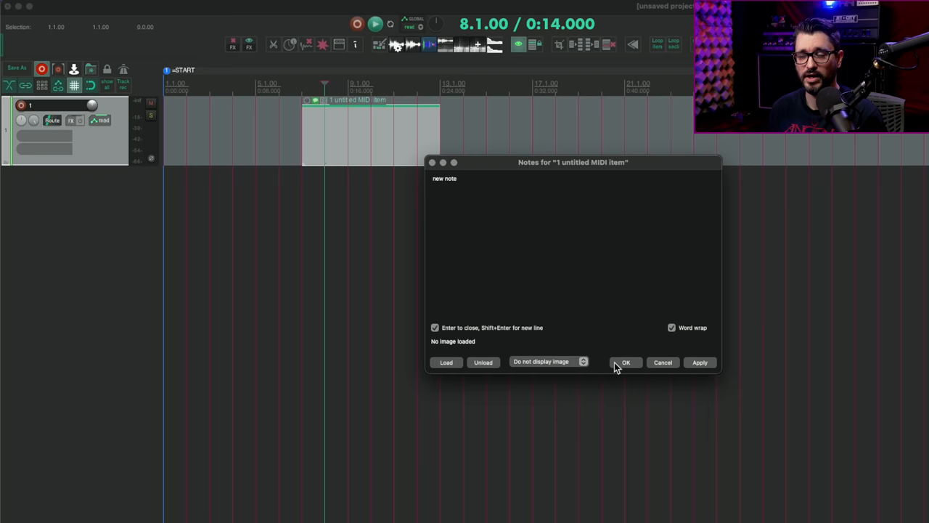
click(624, 363)
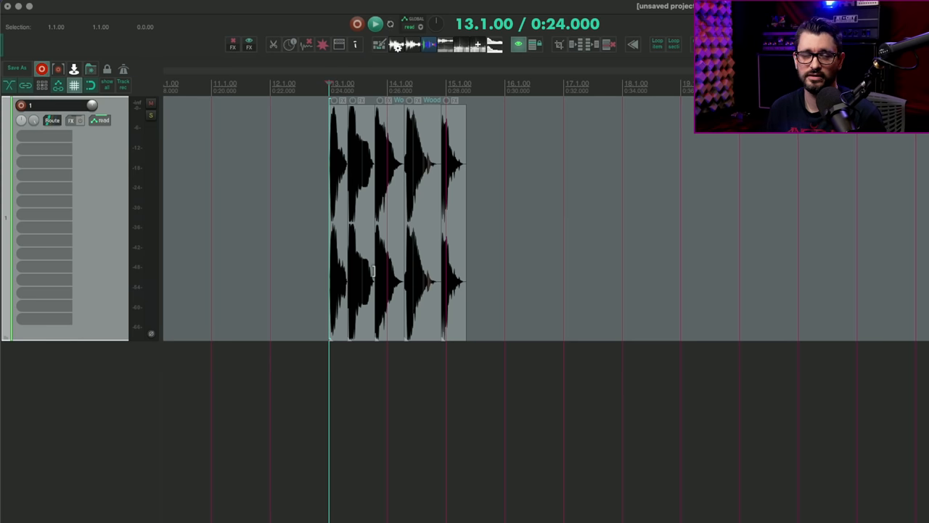
Normalize the five selected audio items separately to a -6 dB peak target.
click(398, 217)
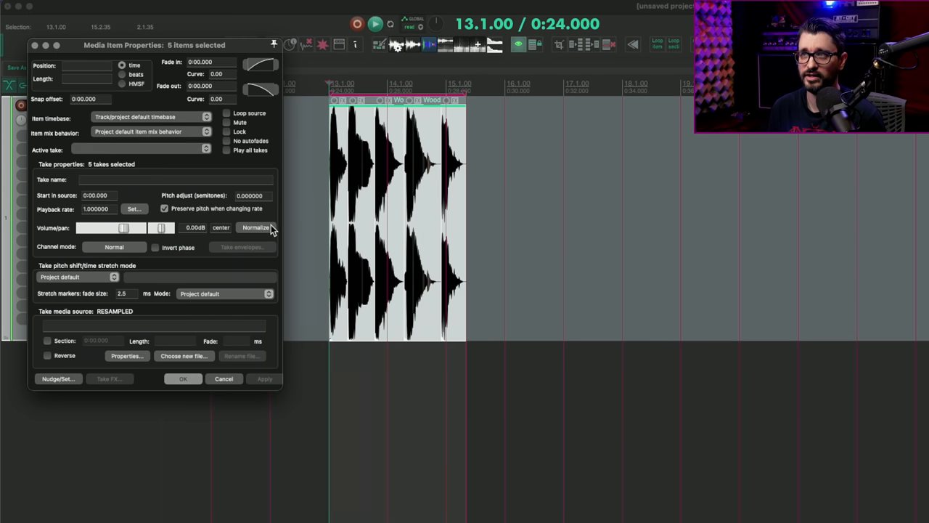
click(256, 226)
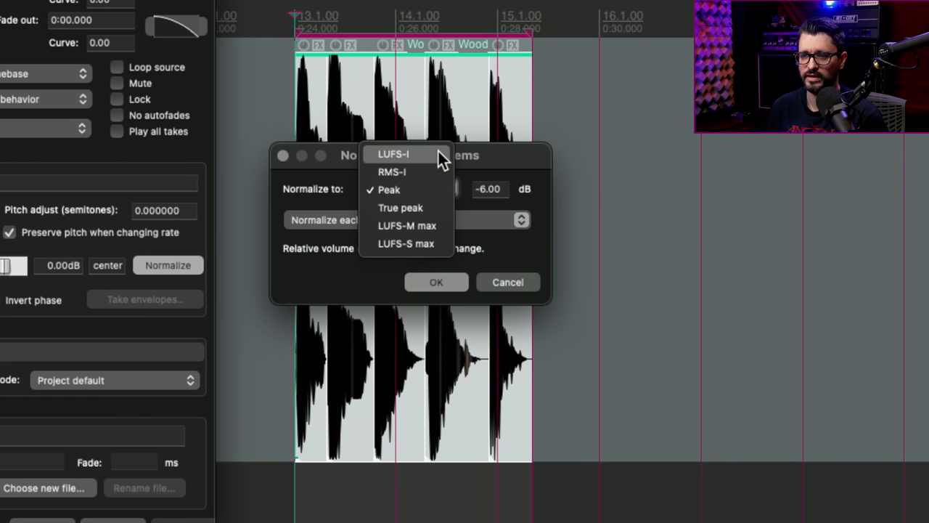
mouse_move(428, 174)
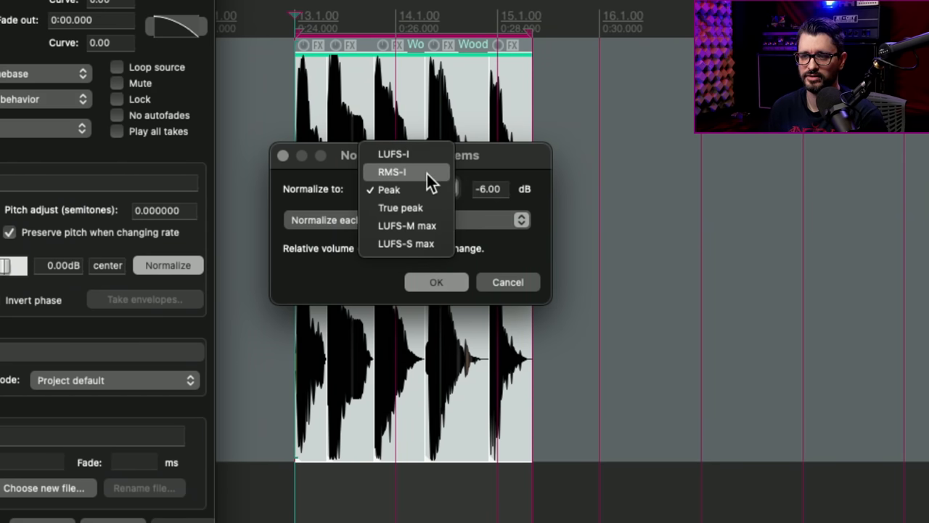
mouse_move(407, 224)
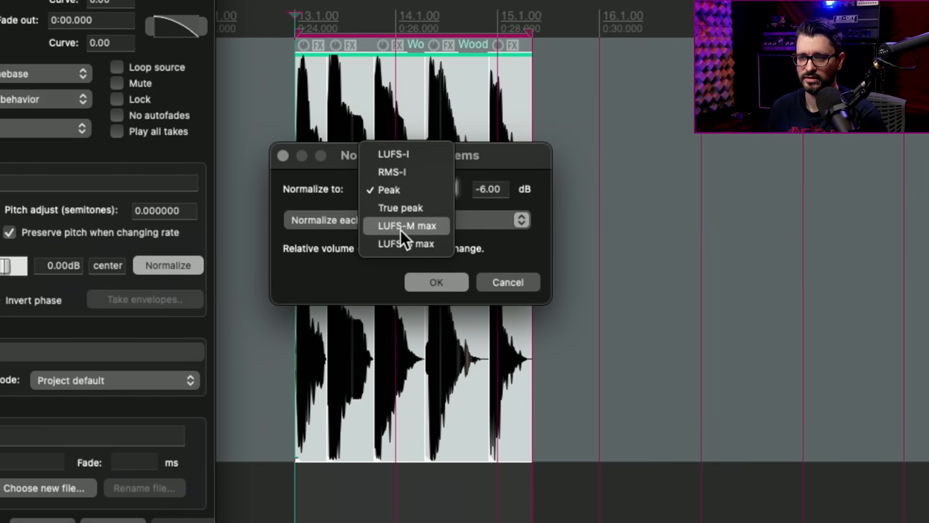
mouse_move(407, 244)
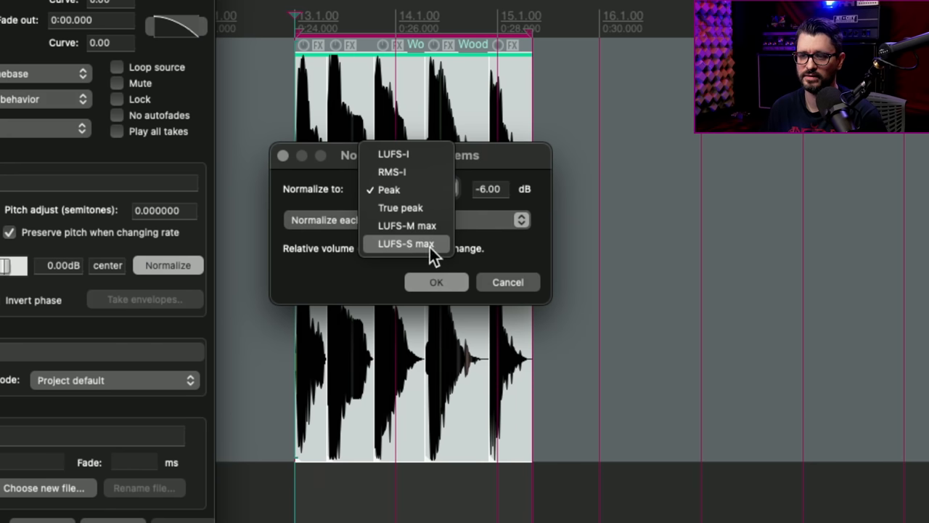
mouse_move(443, 259)
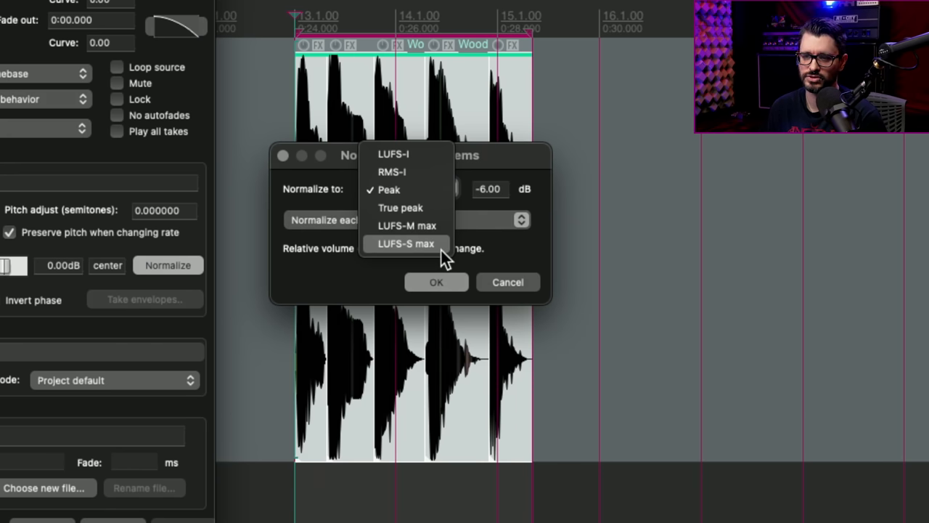
click(389, 189)
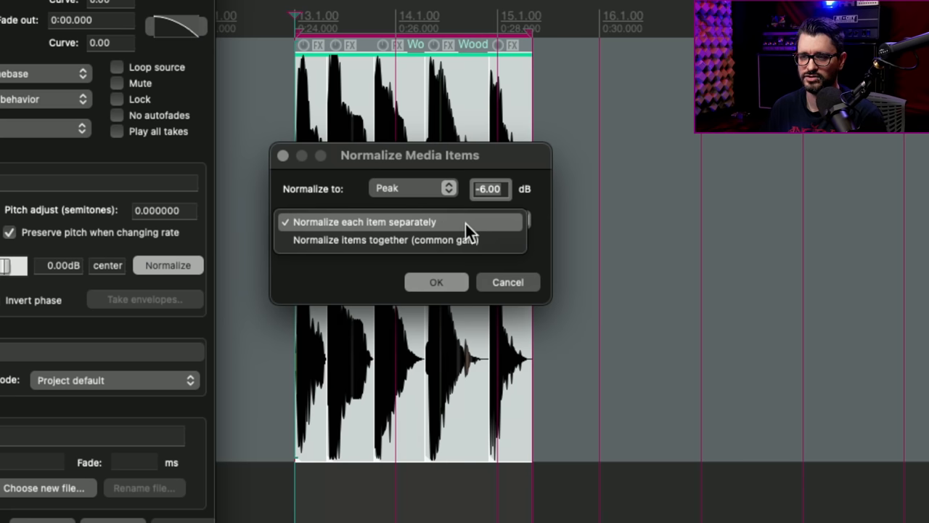
mouse_move(486, 250)
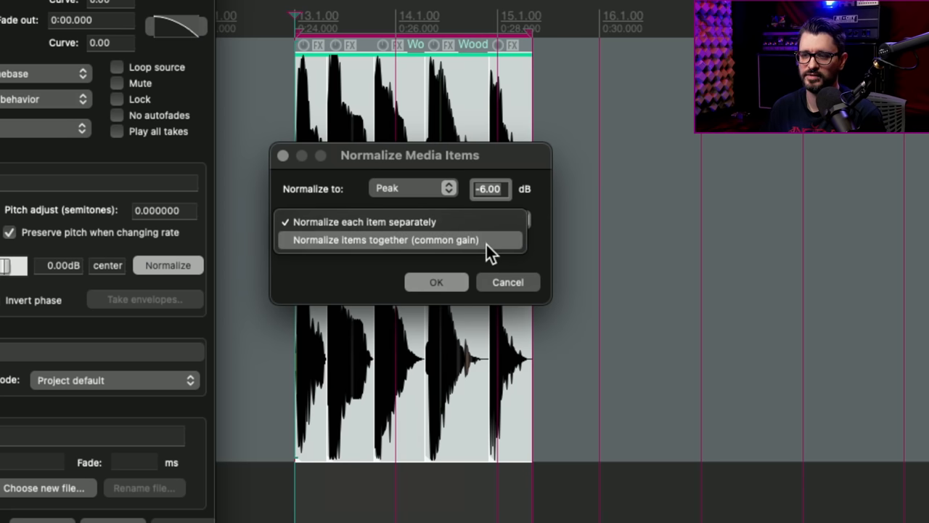
click(363, 220)
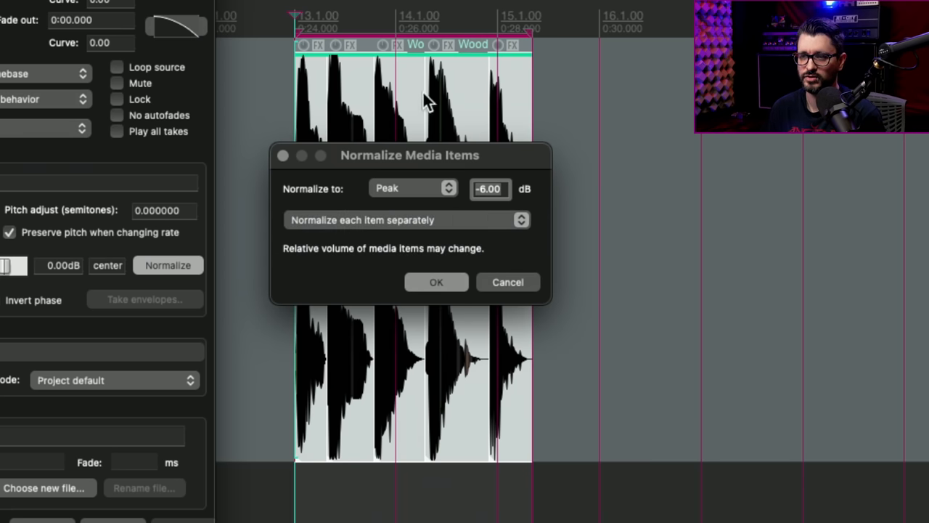
mouse_move(445, 206)
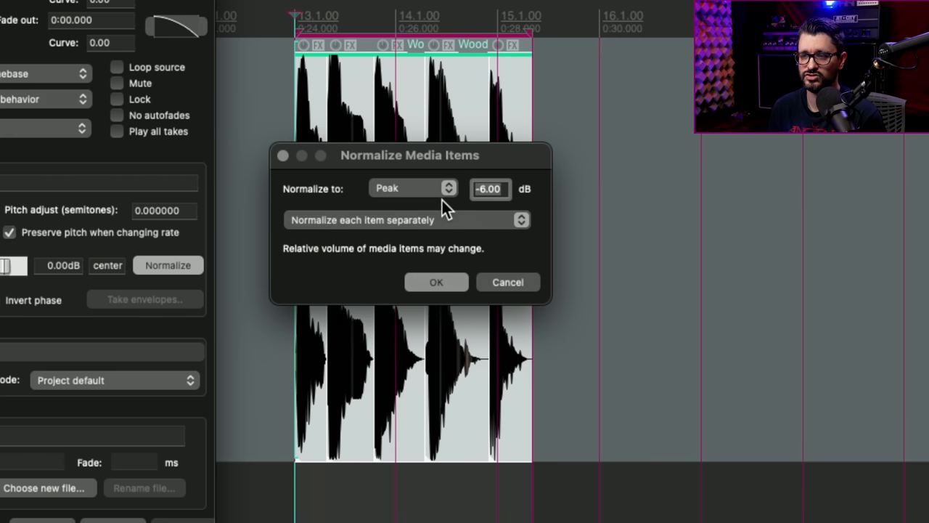
click(435, 282)
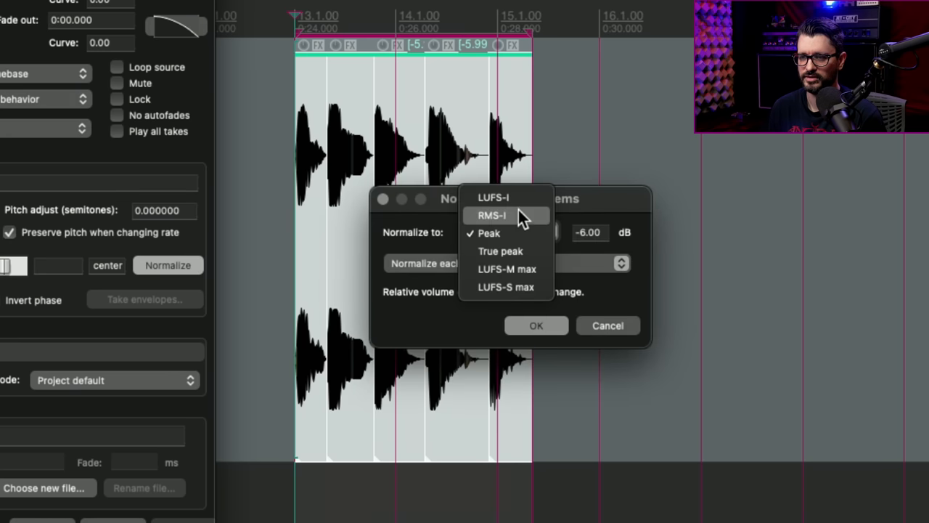
Normalize the items together to an integrated LUFS target of -23 LU.
click(494, 197)
text(-23)
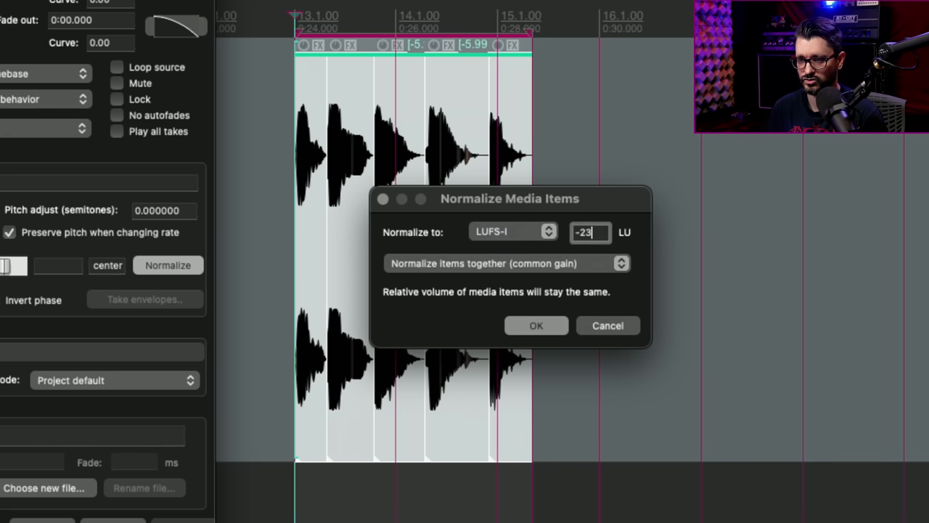
click(536, 325)
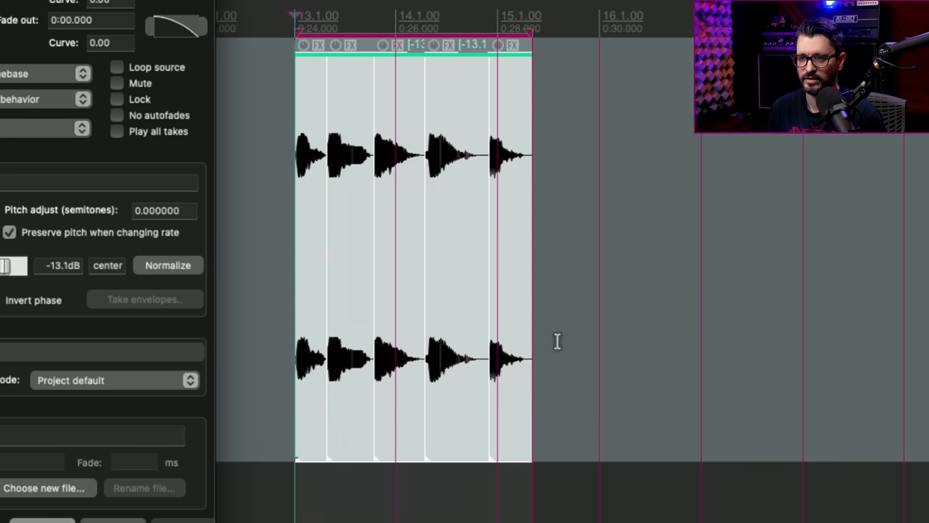
mouse_move(485, 206)
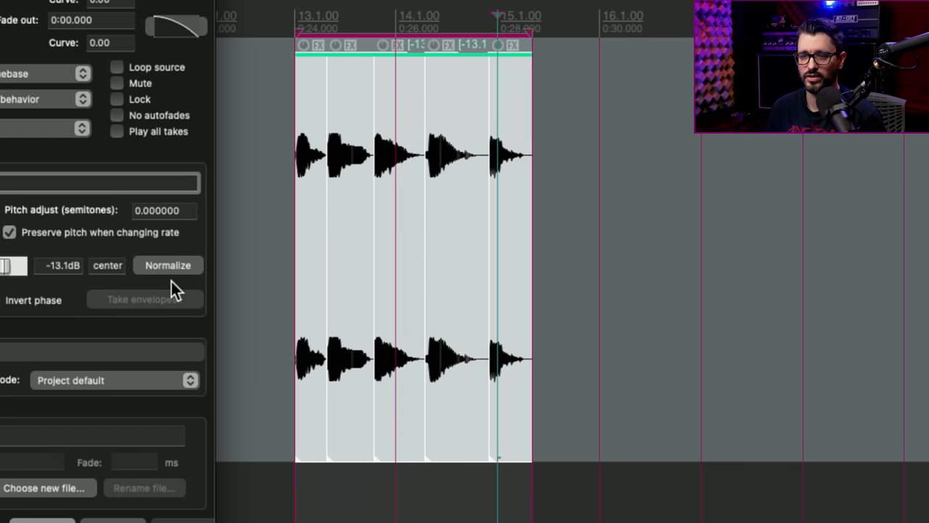
Re-normalize the items by common gain to a LUFS-M max target of -14.5 LU.
click(168, 264)
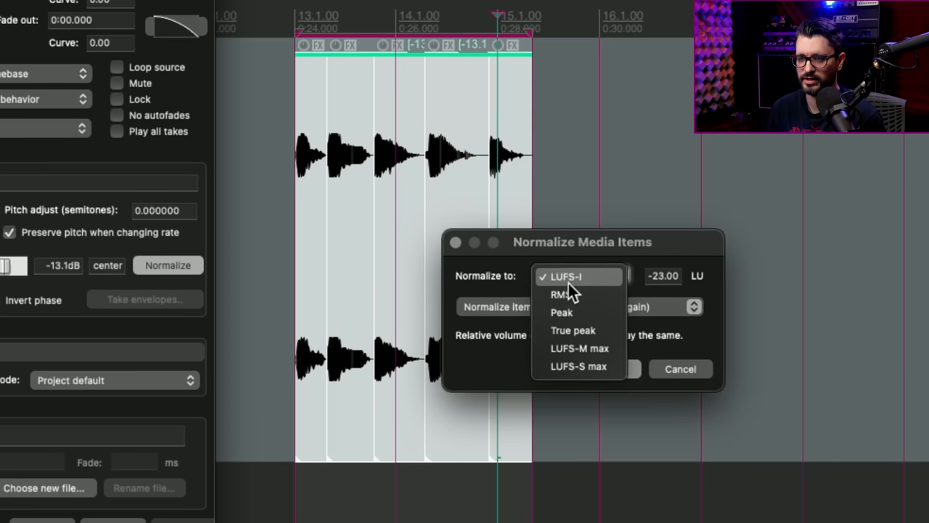
mouse_move(580, 348)
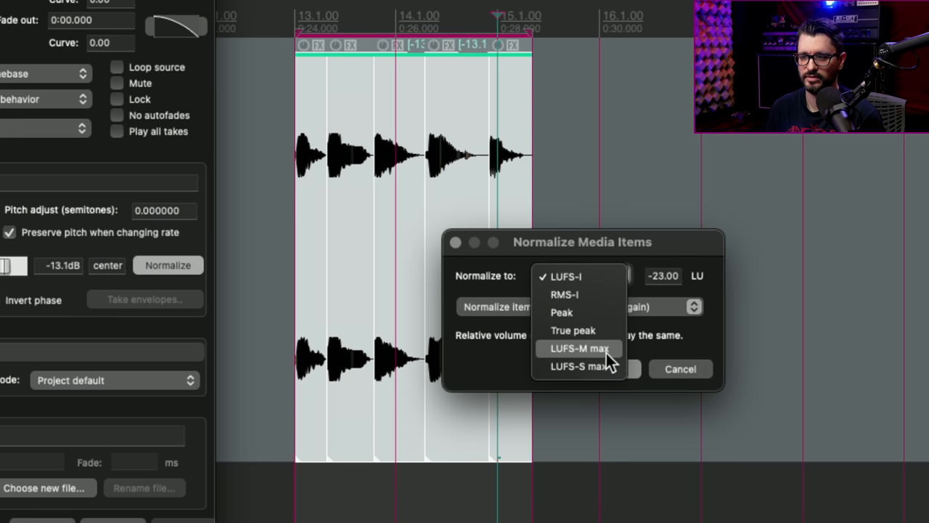
click(579, 348)
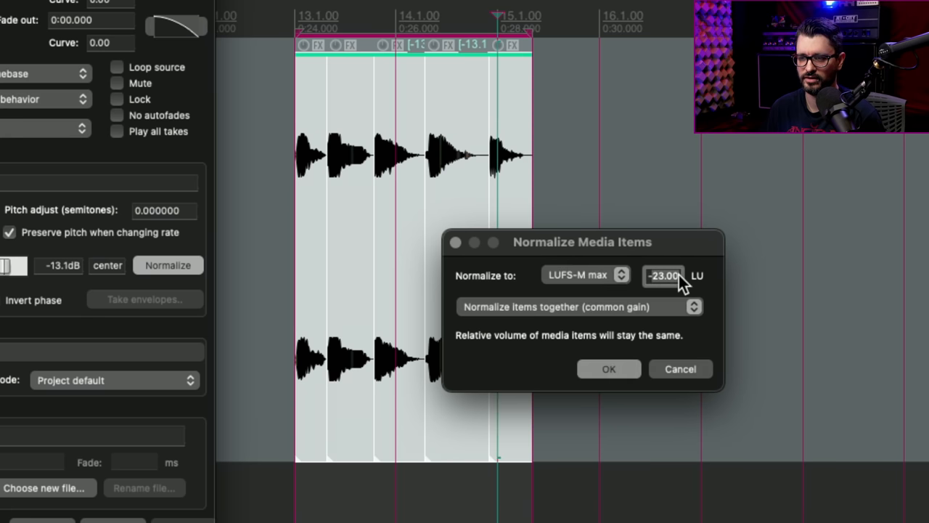
text(-145)
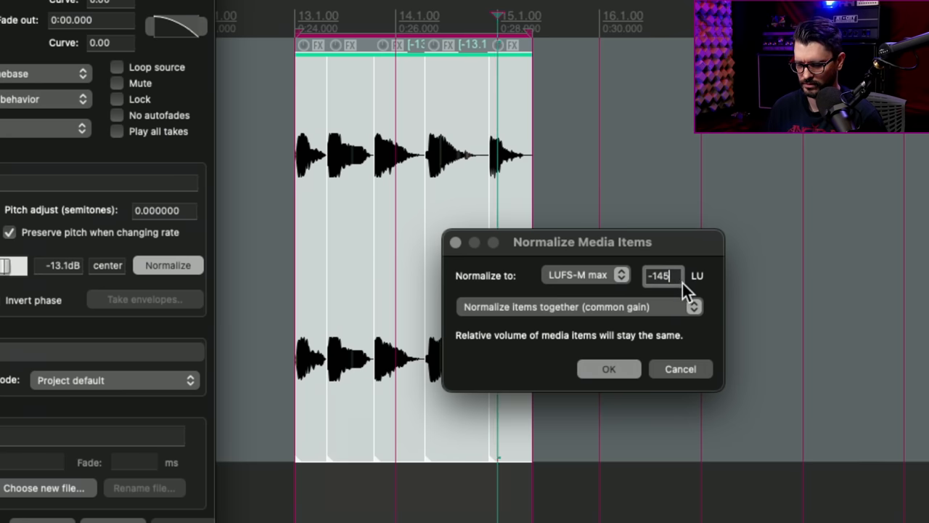
click(608, 368)
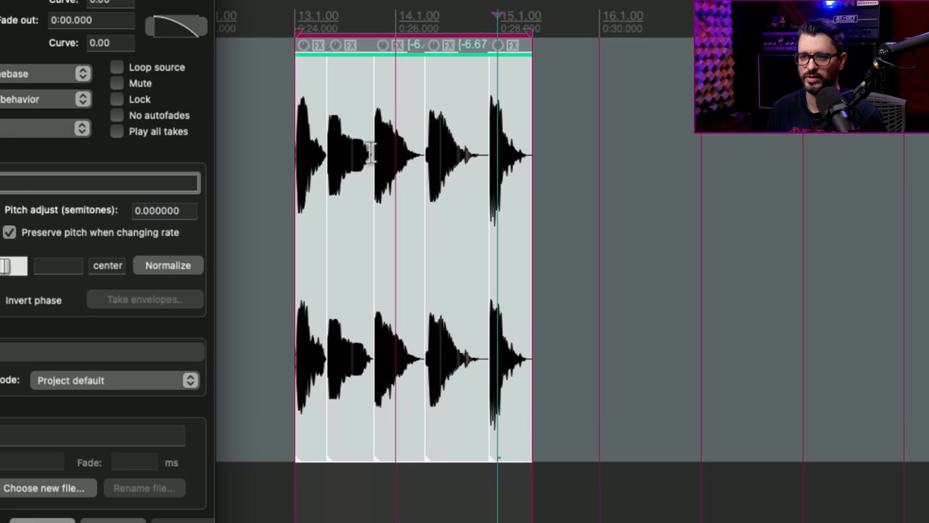
mouse_move(392, 177)
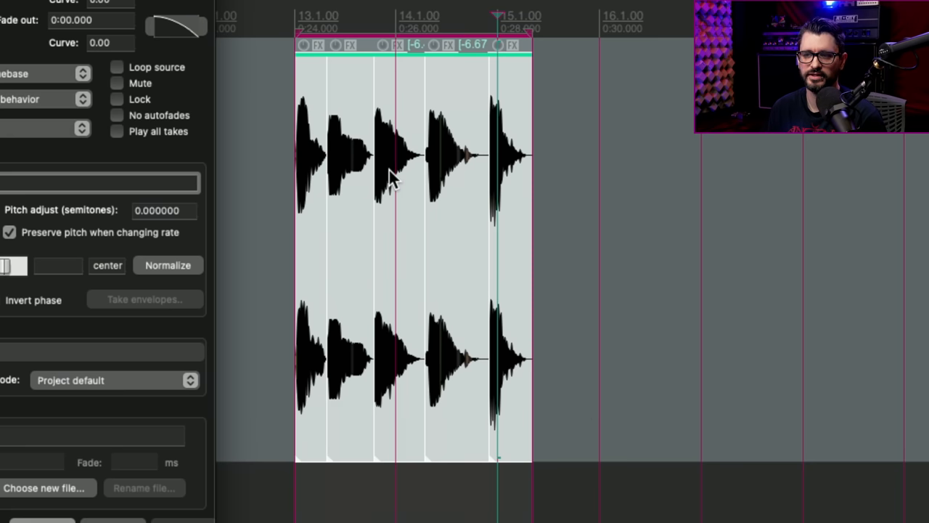
mouse_move(404, 185)
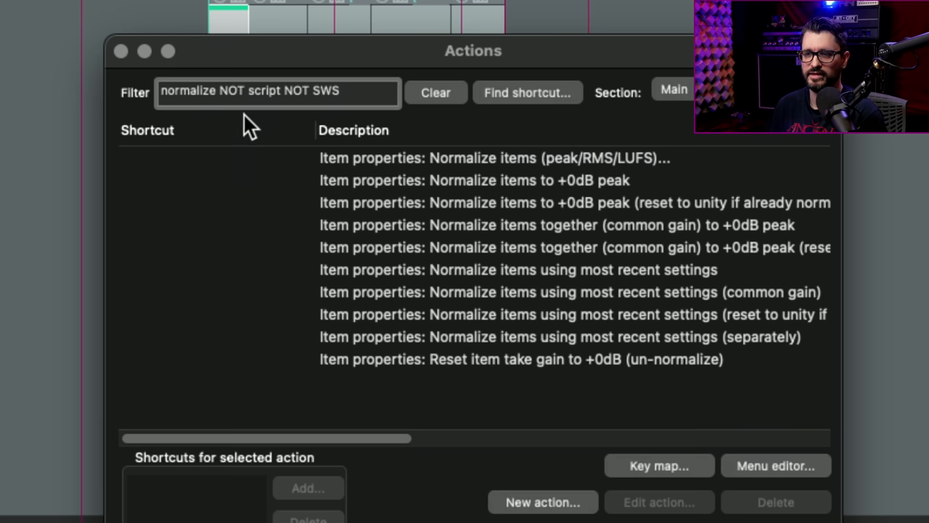
mouse_move(456, 255)
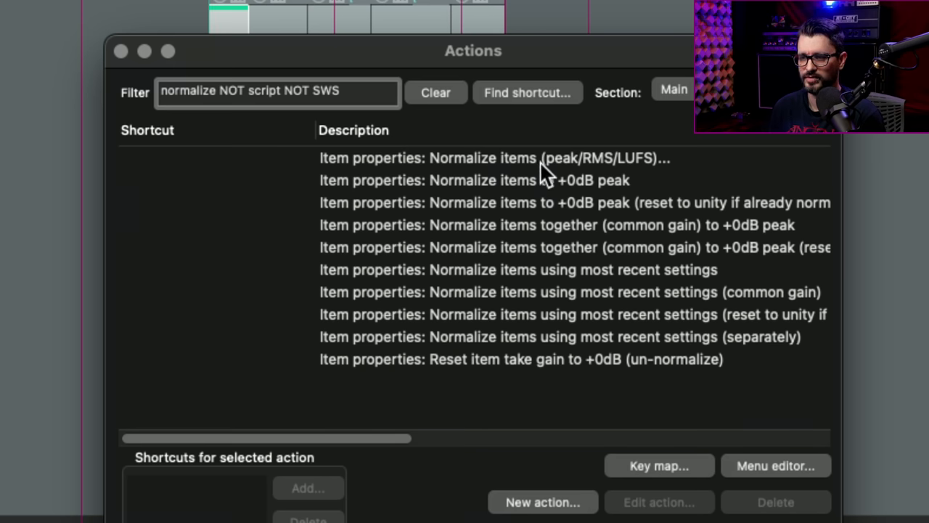
Pick the built-in 'Normalize items (peak/RMS/LUFS)' action from the filtered Actions list.
click(493, 157)
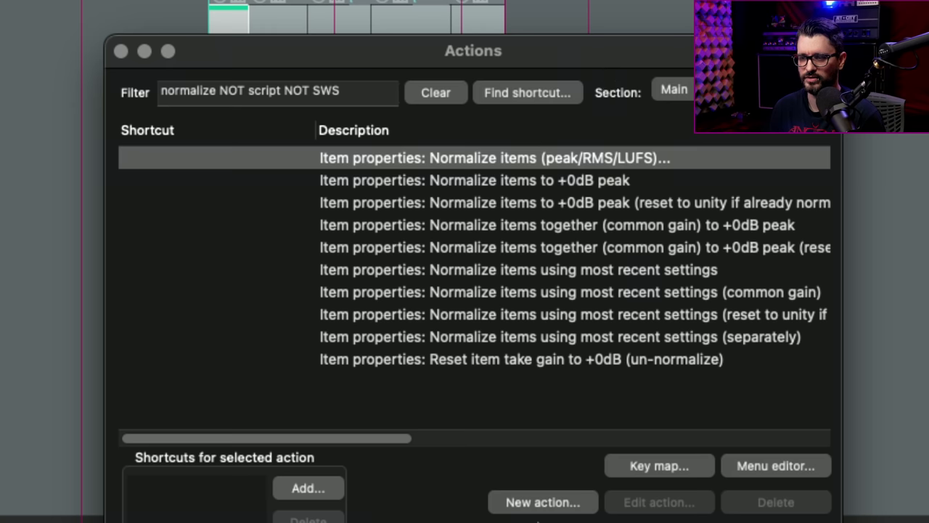
double_click(494, 157)
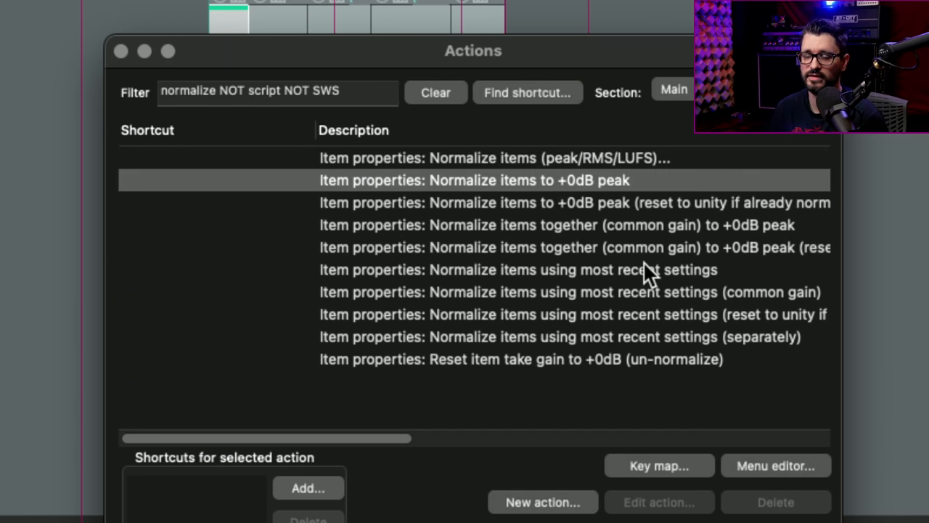
mouse_move(588, 363)
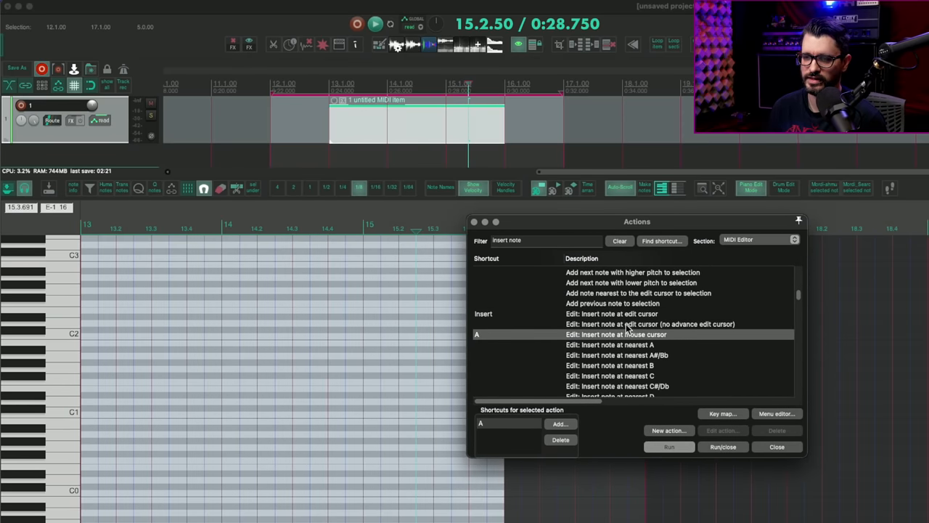
Assign the I key to 'Insert note at edit cursor (no advance edit cursor)'.
click(650, 324)
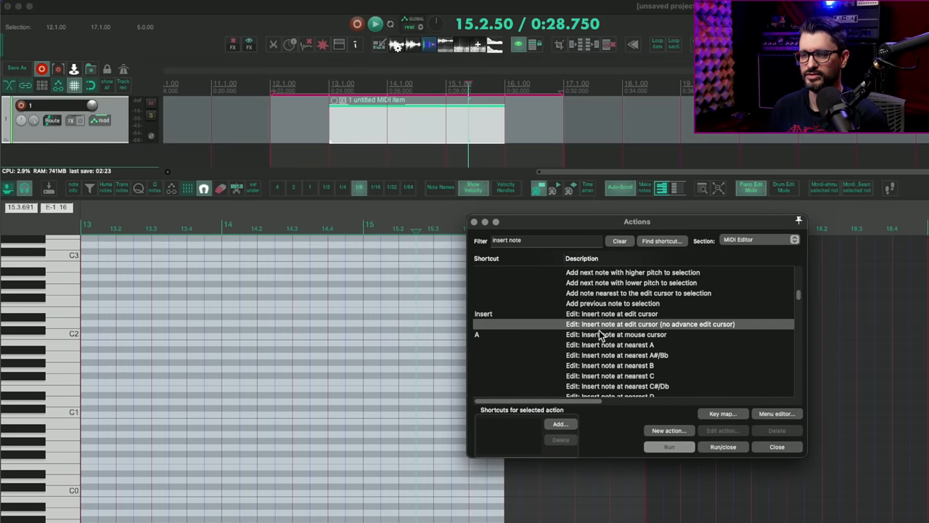
mouse_move(694, 334)
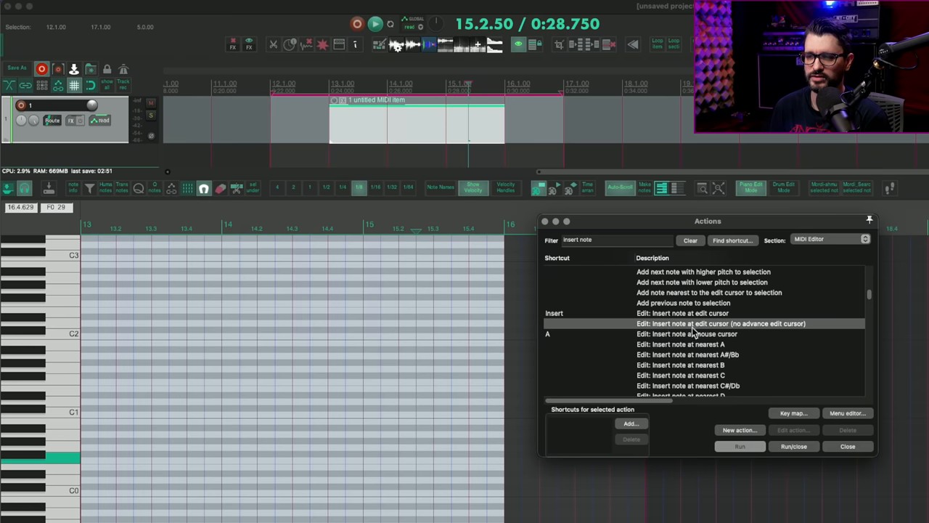
mouse_move(714, 334)
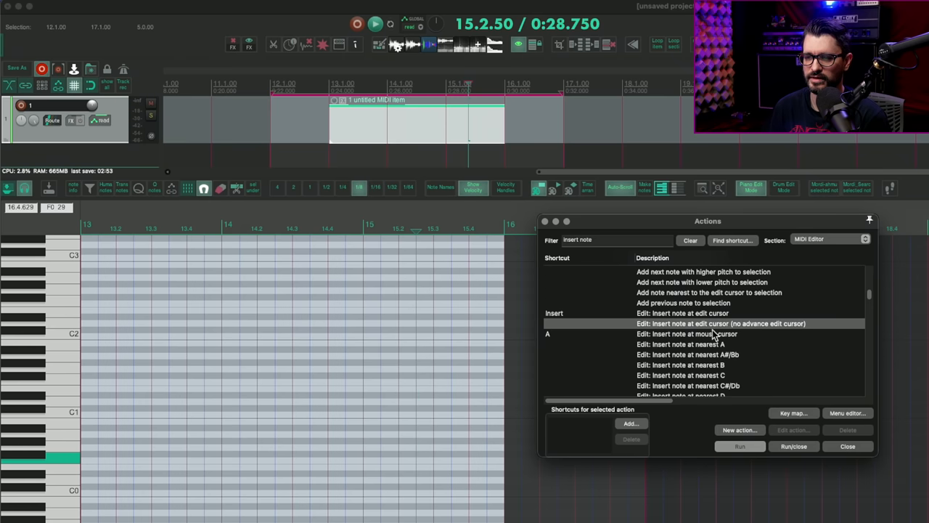
click(630, 424)
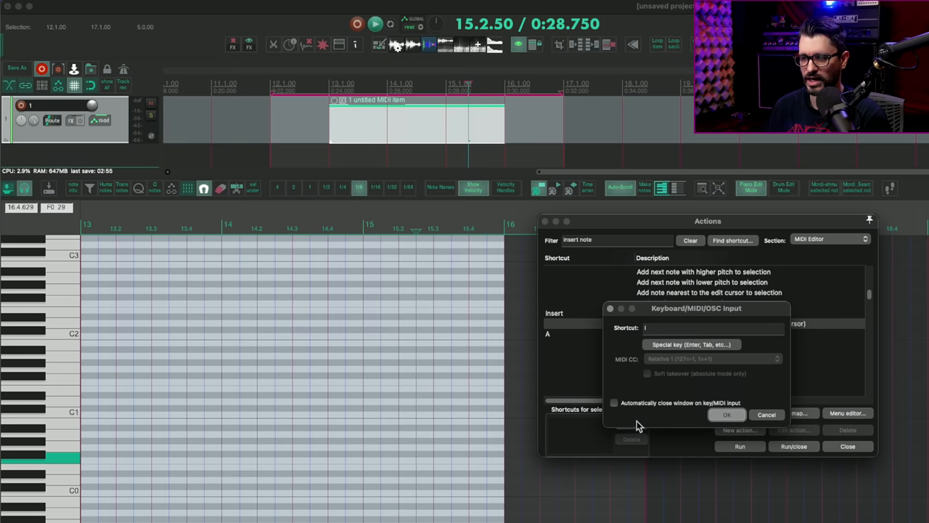
click(725, 414)
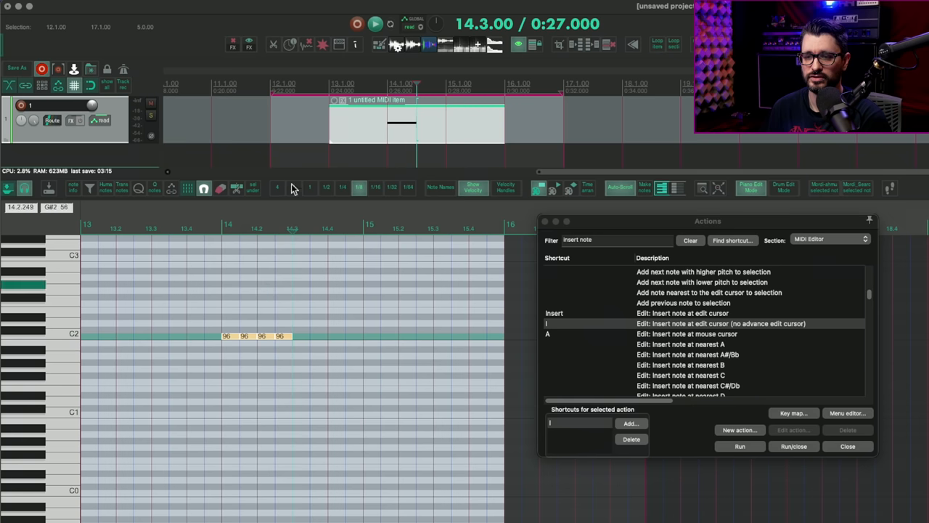
mouse_move(298, 345)
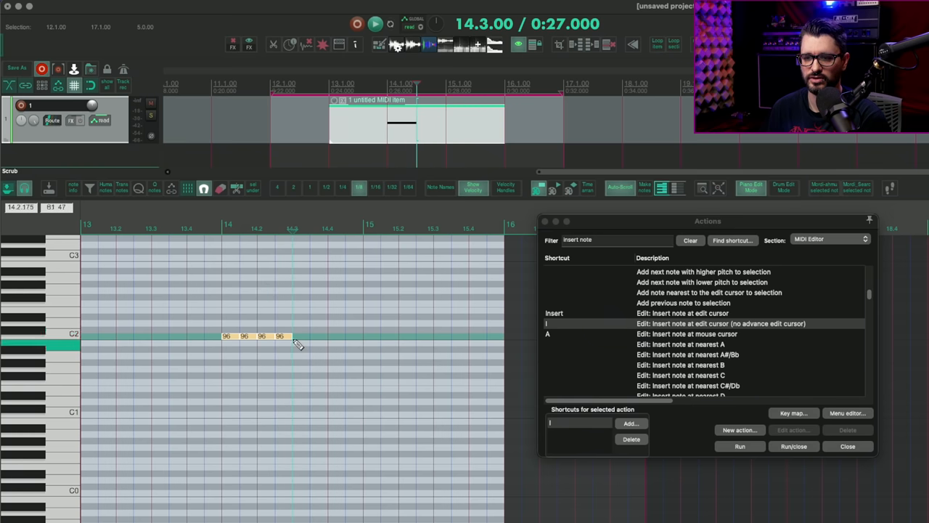
mouse_move(293, 264)
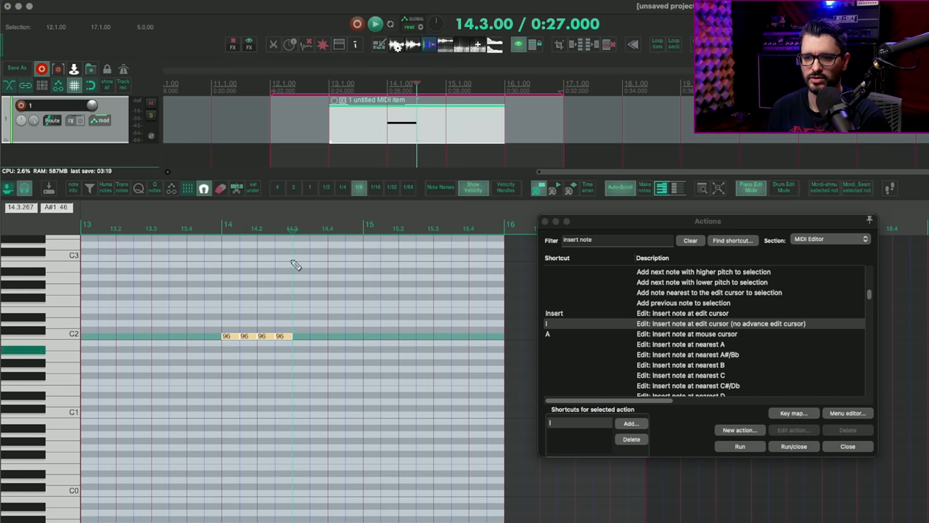
mouse_move(301, 303)
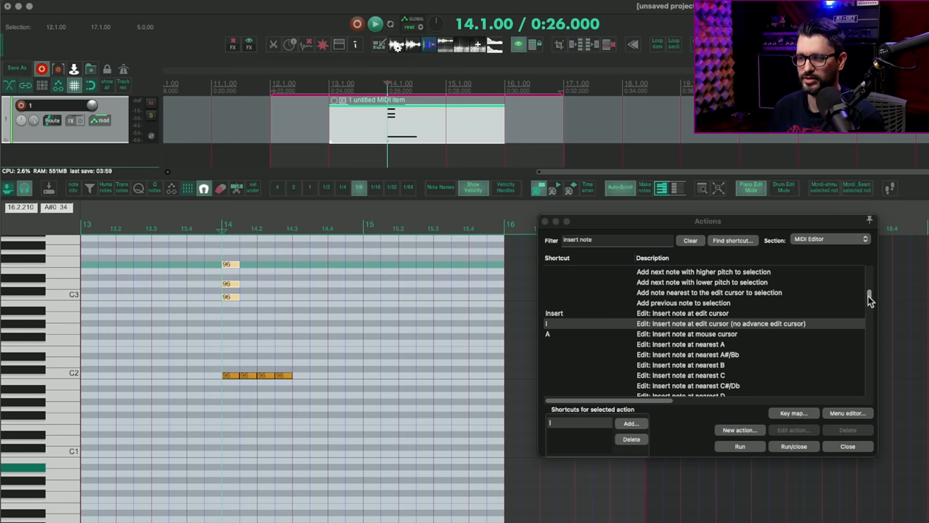
Scroll through the MIDI editor's filtered 'insert note' actions.
scroll(down, 3)
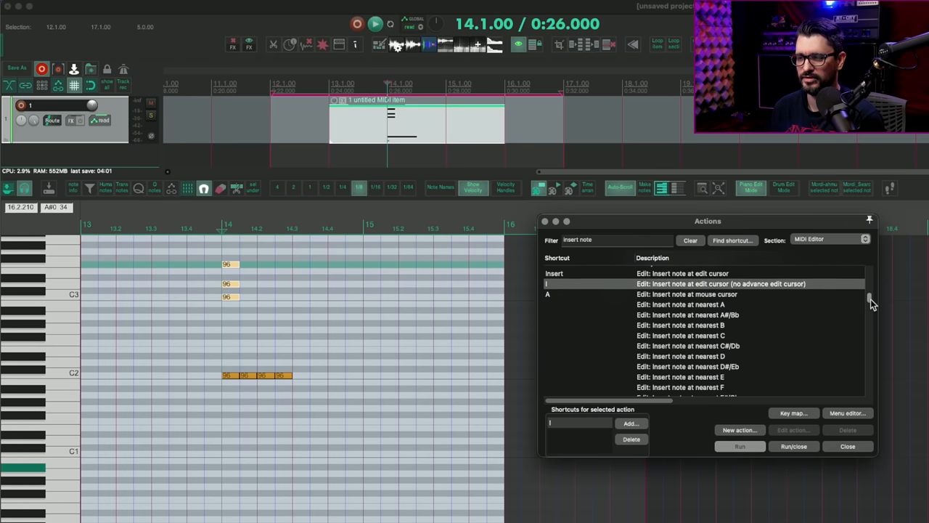
scroll(down, 3)
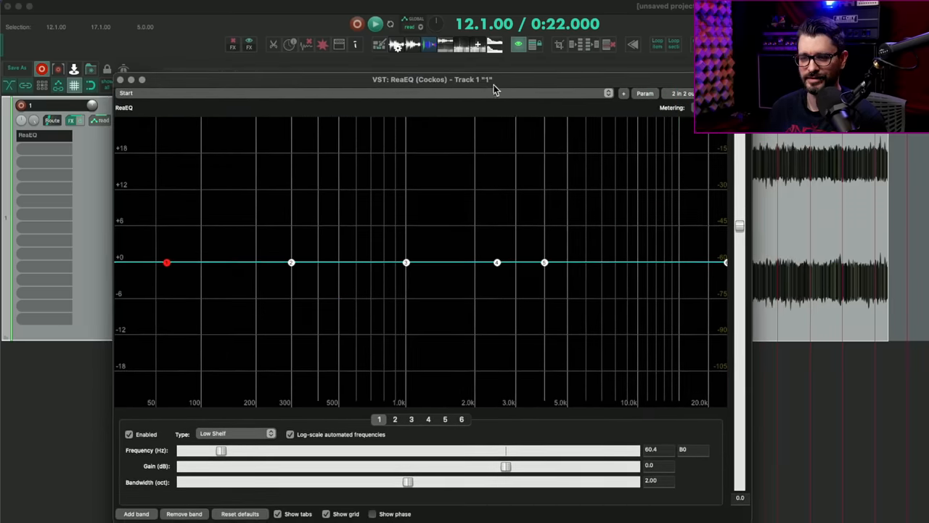
mouse_move(537, 254)
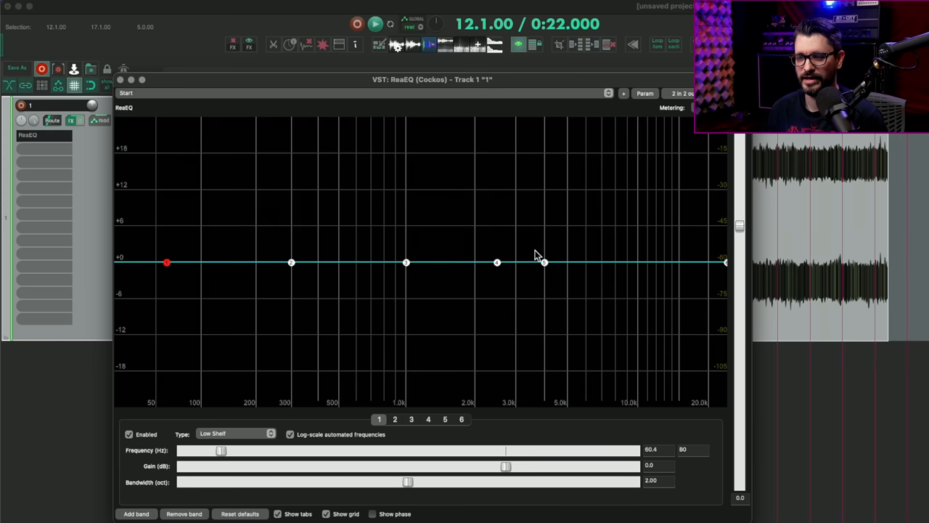
mouse_move(627, 333)
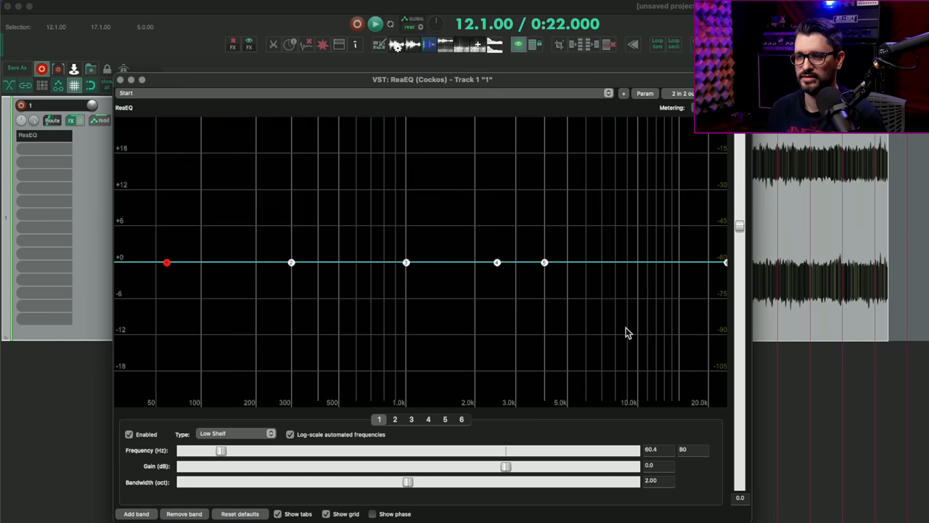
mouse_move(394, 235)
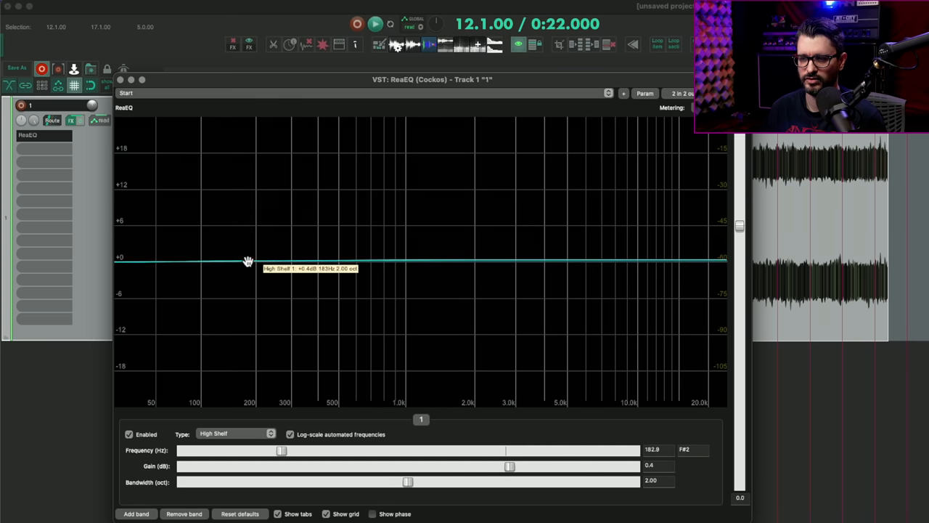
Set the ReaEQ band to Band Pass, centre it near 1.2 kHz and narrow its width.
click(235, 432)
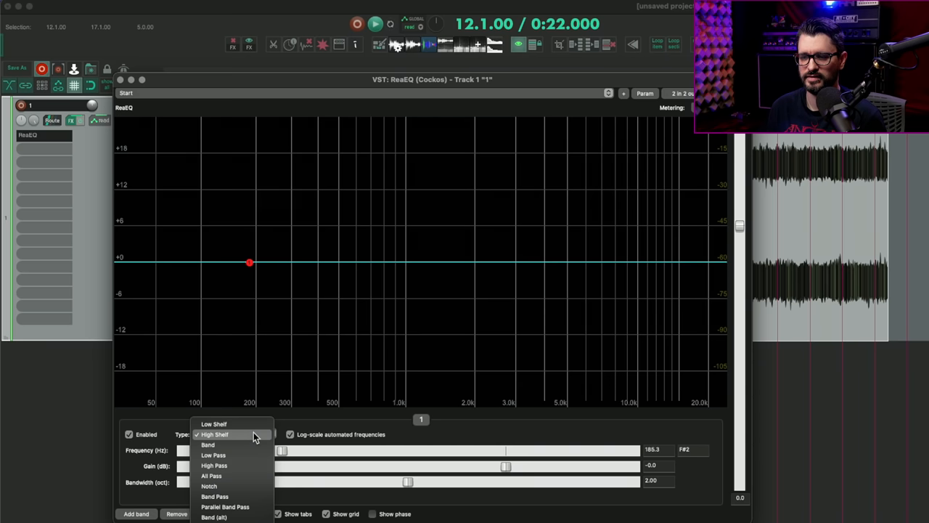
click(215, 496)
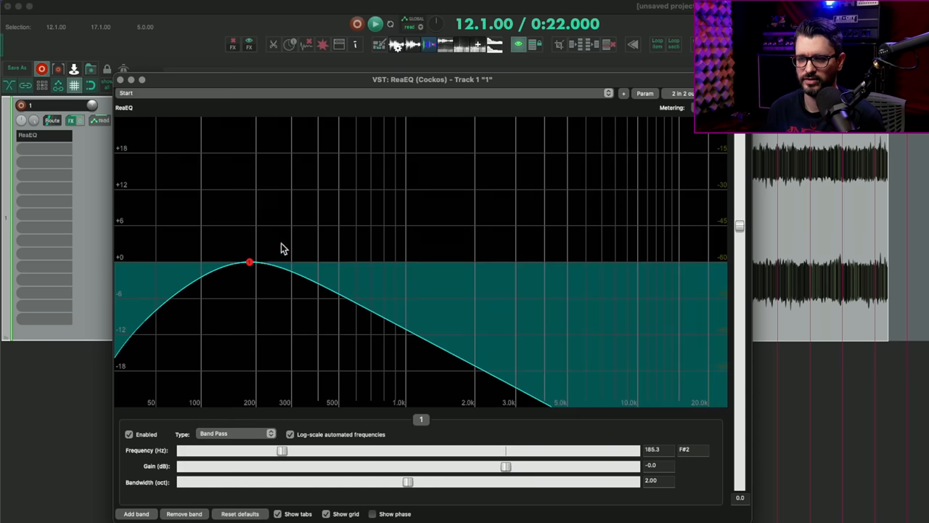
drag(248, 261, 368, 261)
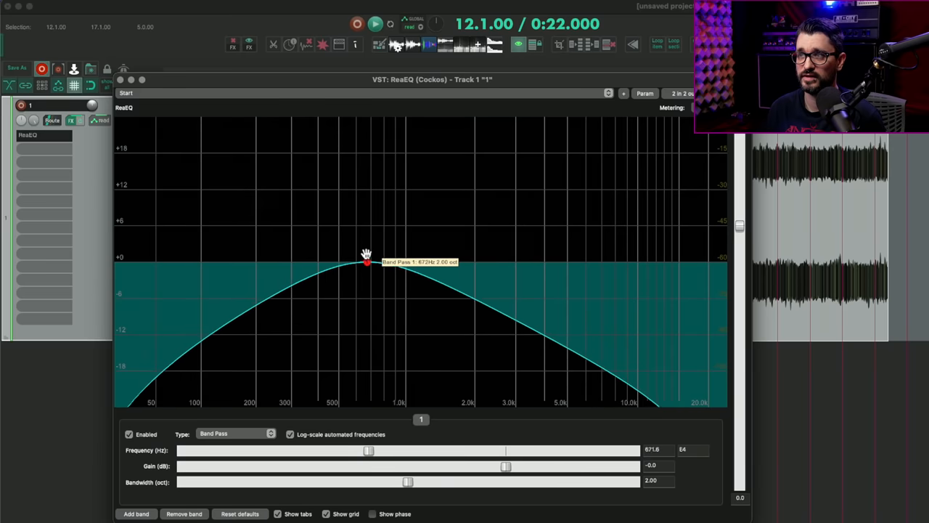
drag(365, 261, 426, 261)
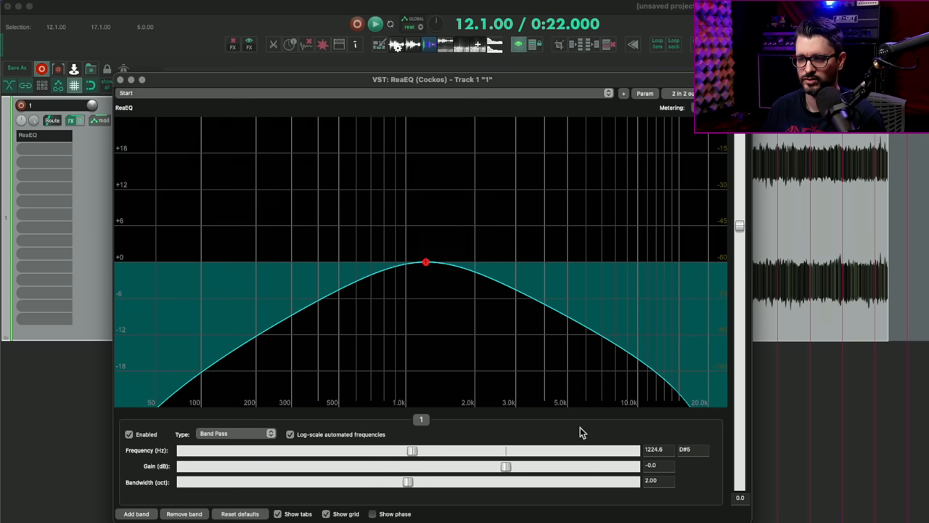
mouse_move(476, 488)
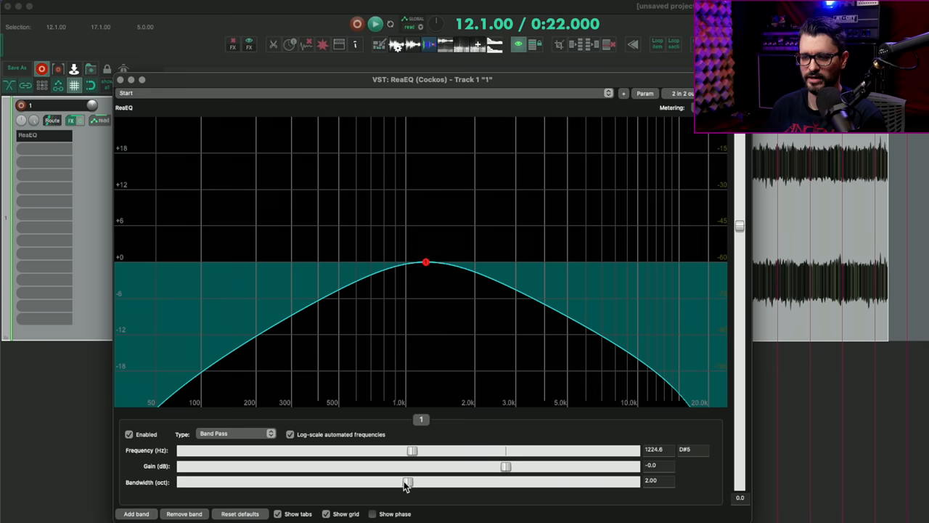
drag(408, 482, 297, 482)
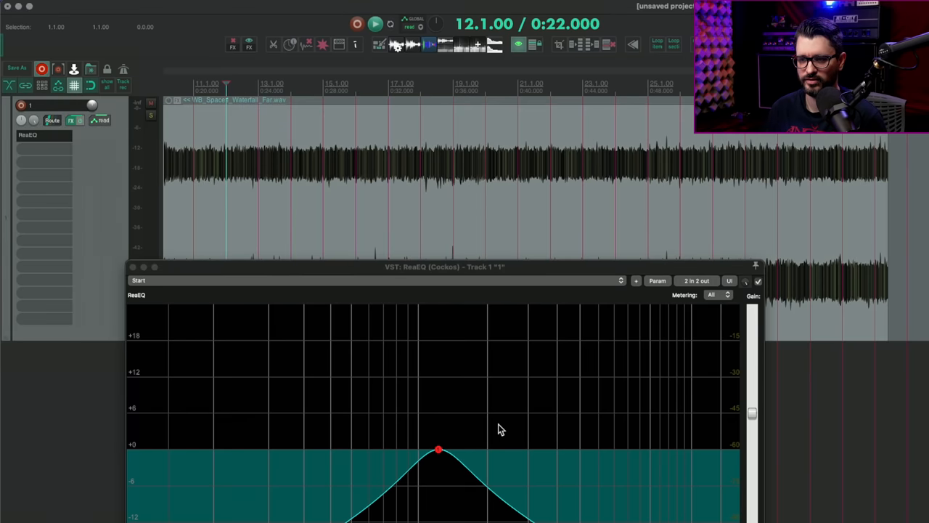
Play the track while sweeping the band-pass centre low and back toward 1 kHz.
click(374, 23)
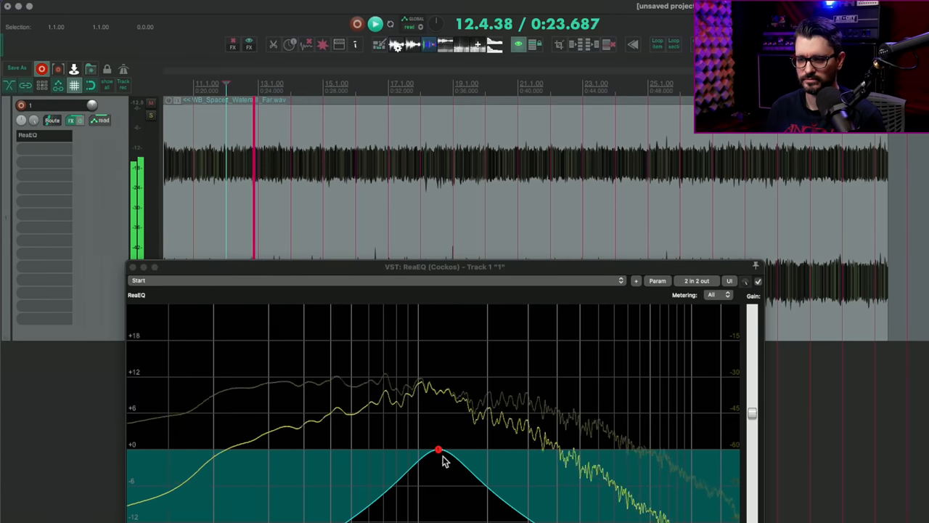
drag(438, 450, 276, 447)
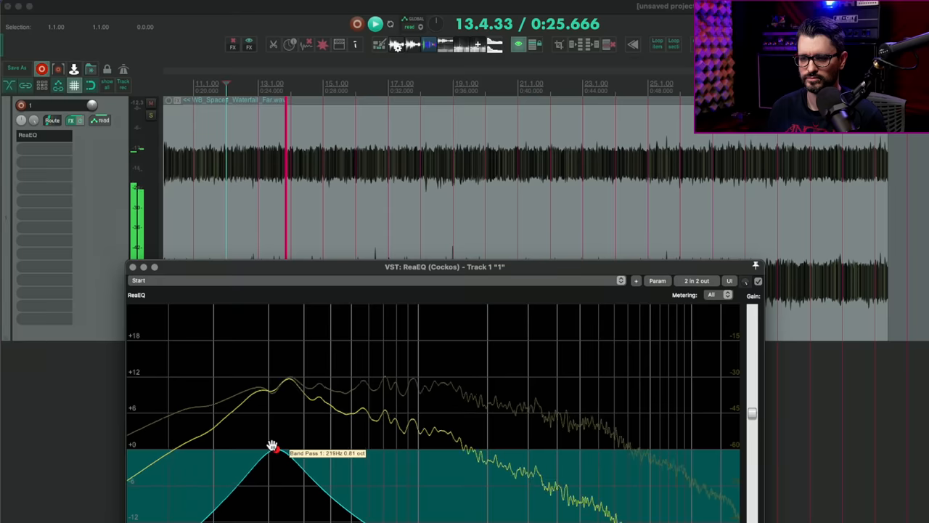
drag(273, 447, 464, 449)
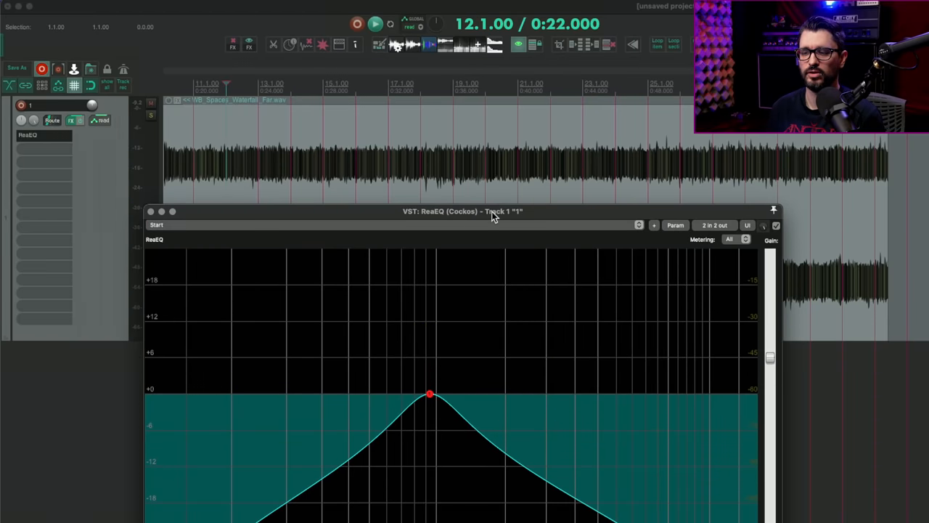
mouse_move(549, 371)
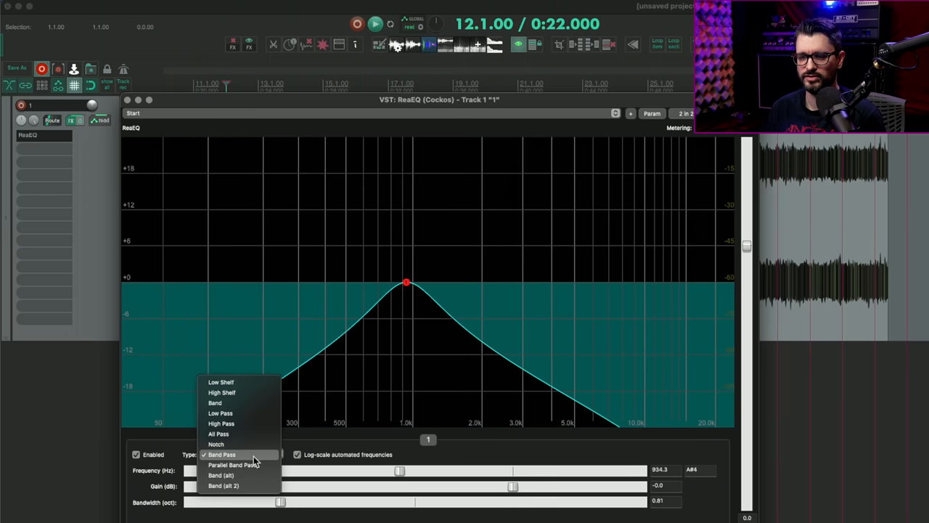
Switch ReaEQ band 1 to Parallel Band Pass and reposition the EQ window.
click(235, 465)
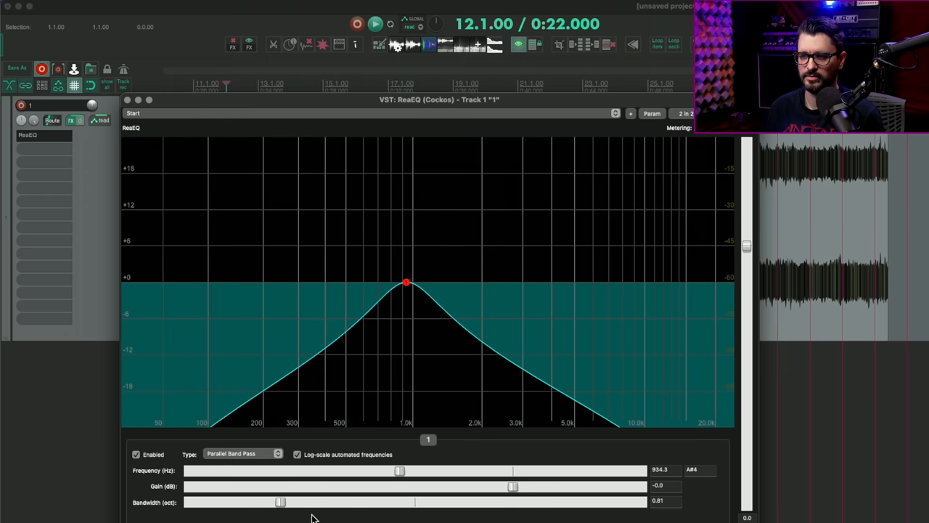
drag(438, 99, 438, 144)
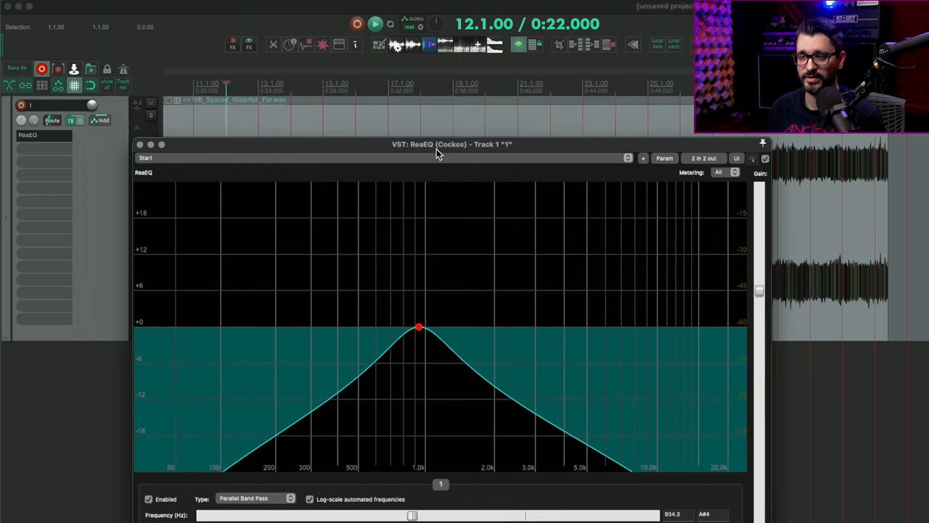
click(374, 23)
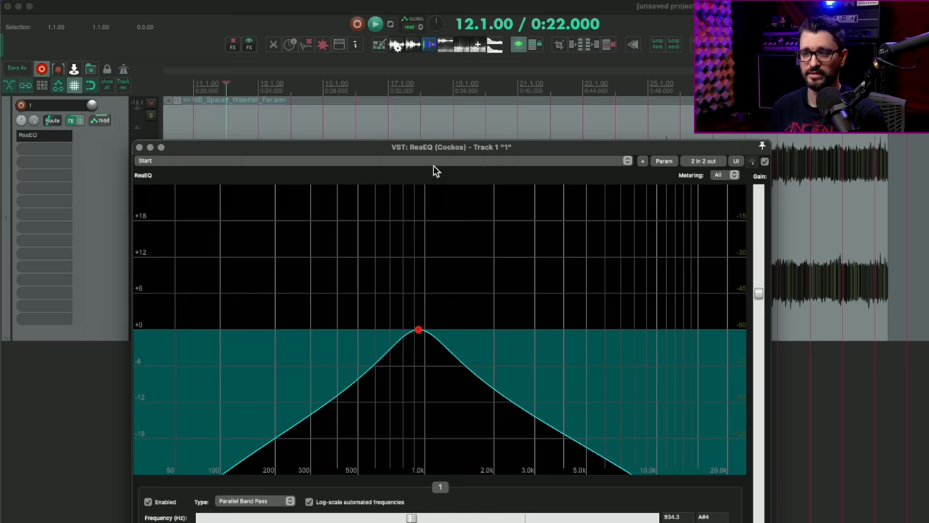
Move band 1 down to about 136 Hz and add a second Band Pass band near 5 kHz.
drag(418, 331, 244, 331)
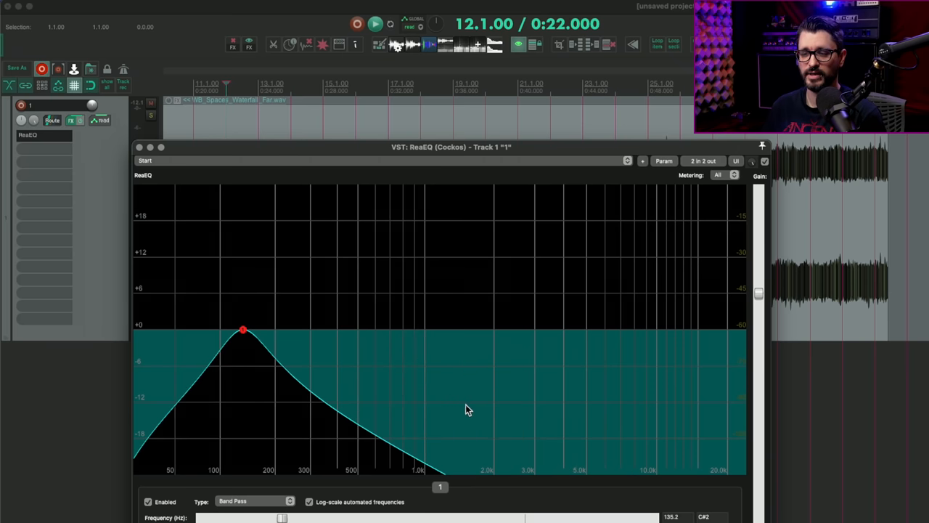
mouse_move(593, 333)
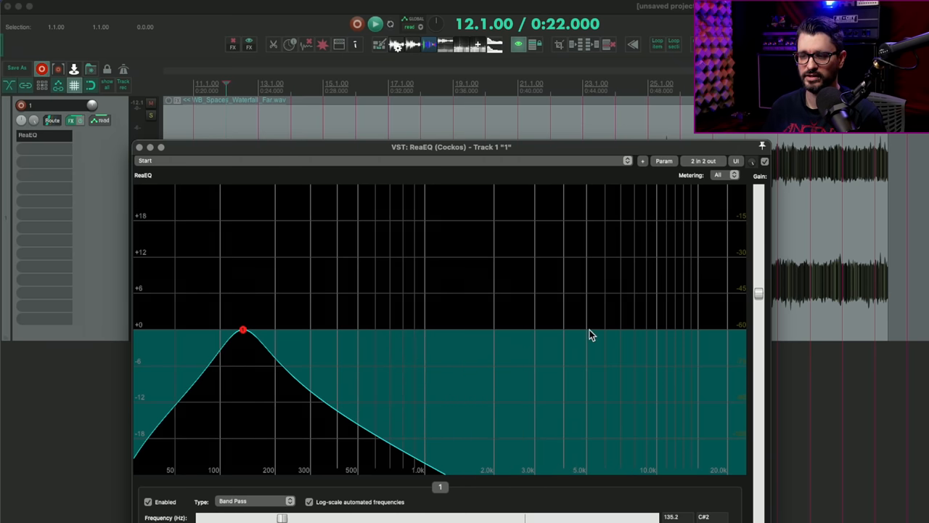
click(592, 333)
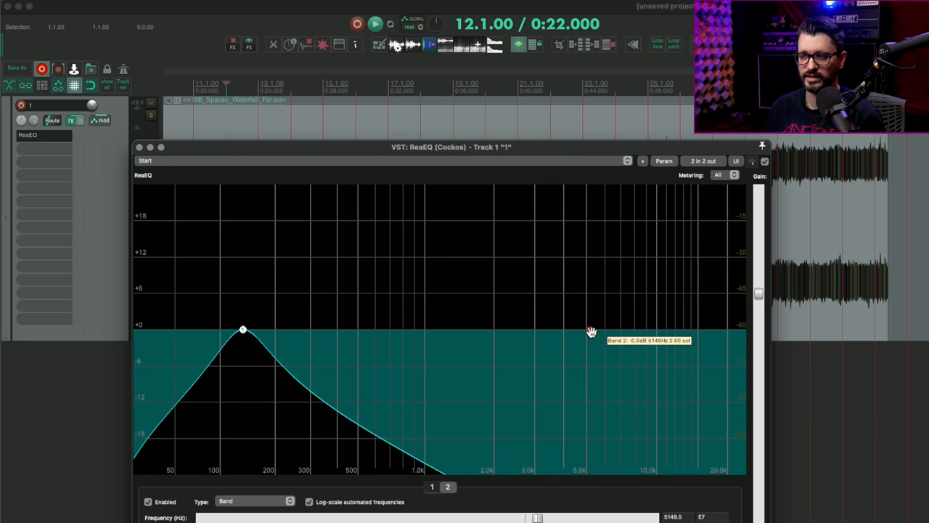
right_click(589, 331)
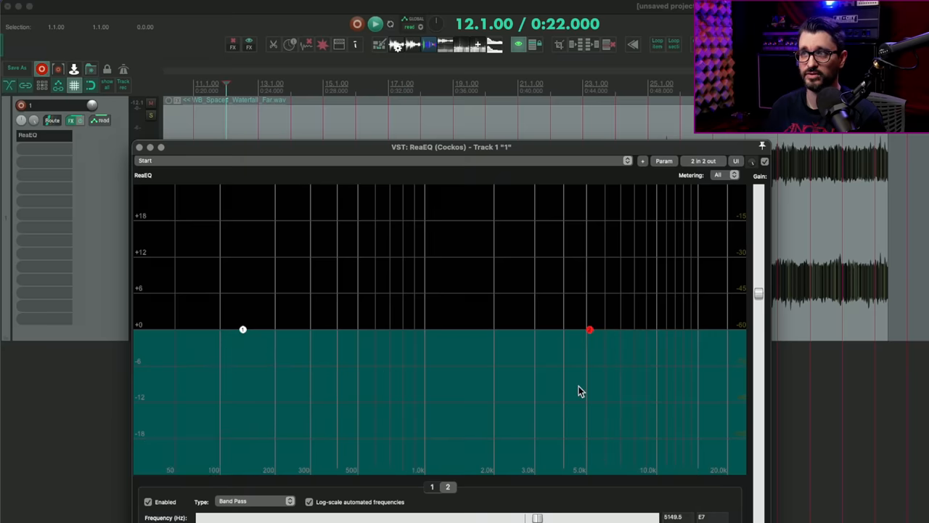
mouse_move(582, 418)
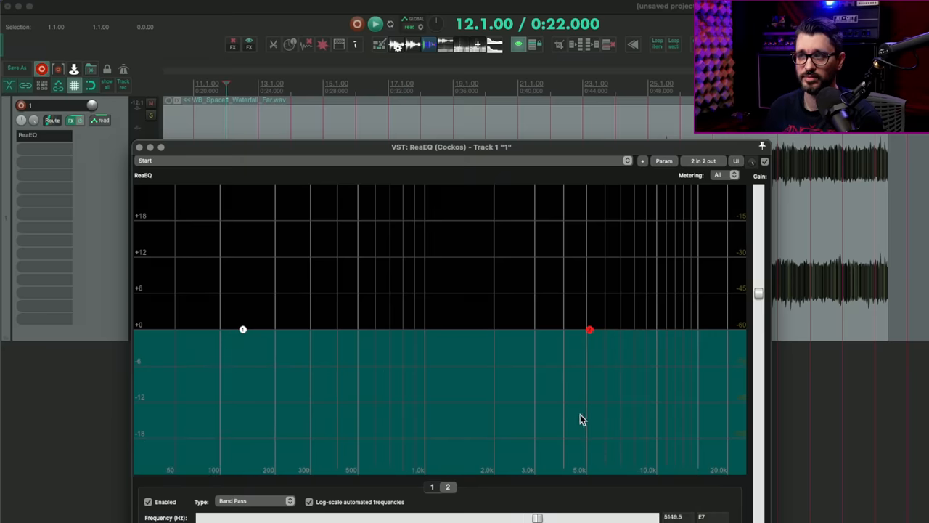
mouse_move(520, 404)
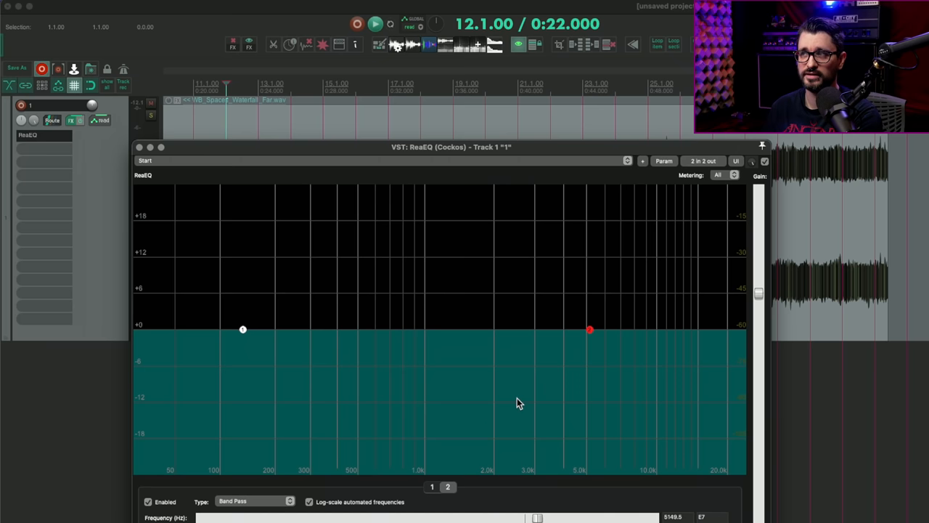
mouse_move(493, 163)
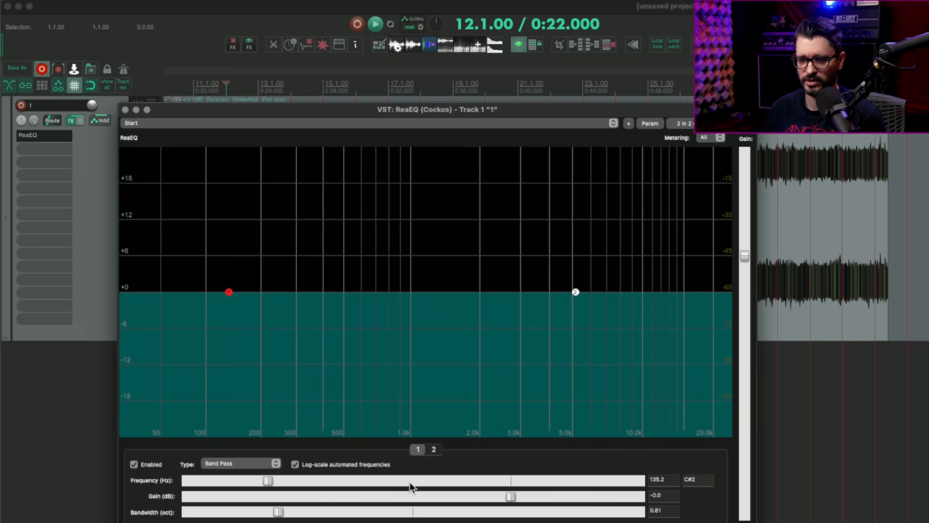
mouse_move(642, 263)
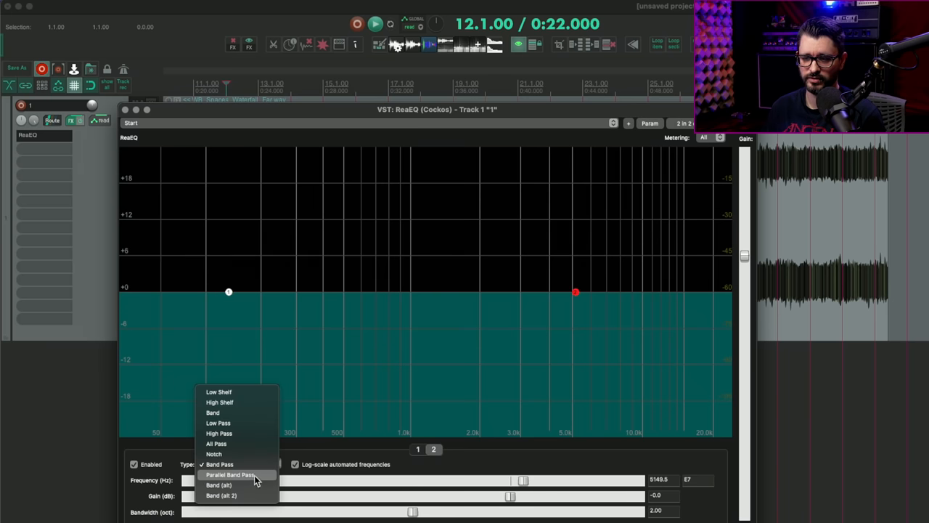
Make band 2 a Parallel Band Pass and settle its centre around 3.6 kHz.
click(229, 473)
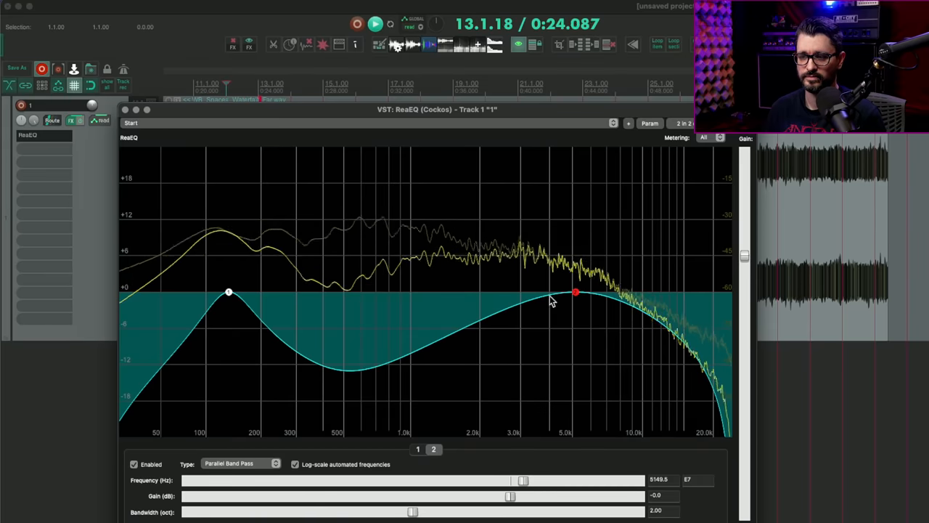
mouse_move(574, 293)
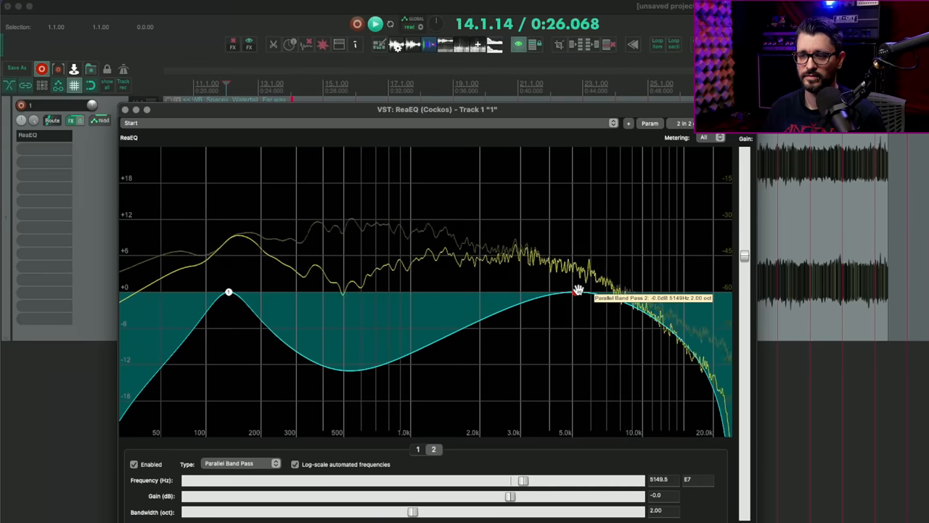
drag(592, 293, 494, 293)
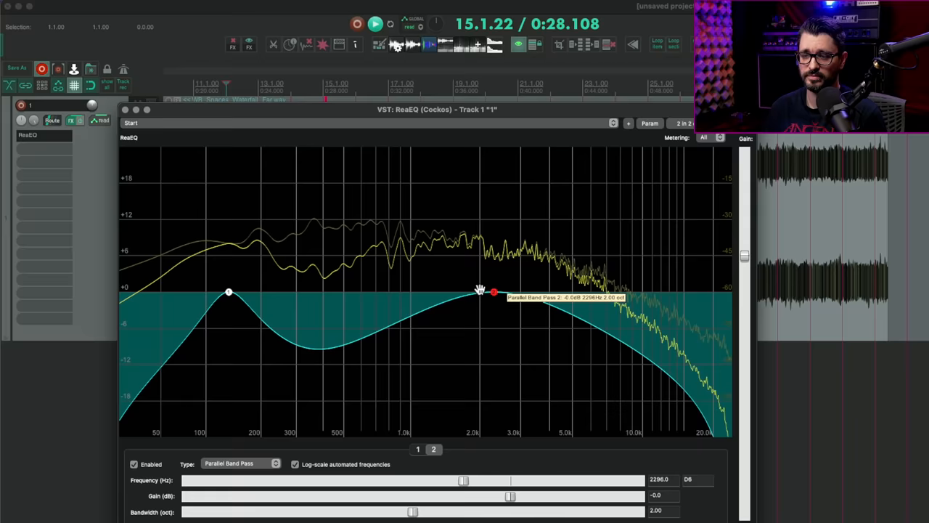
drag(493, 293, 401, 293)
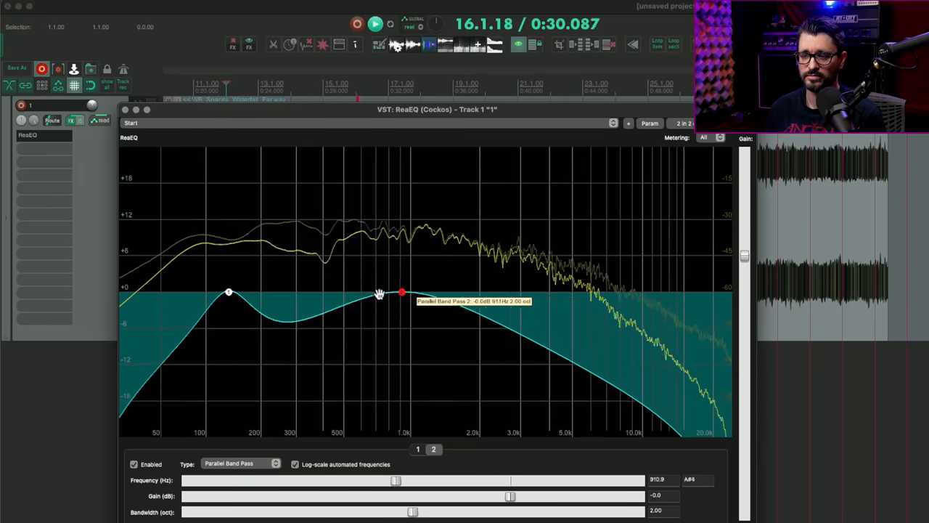
drag(401, 294, 540, 293)
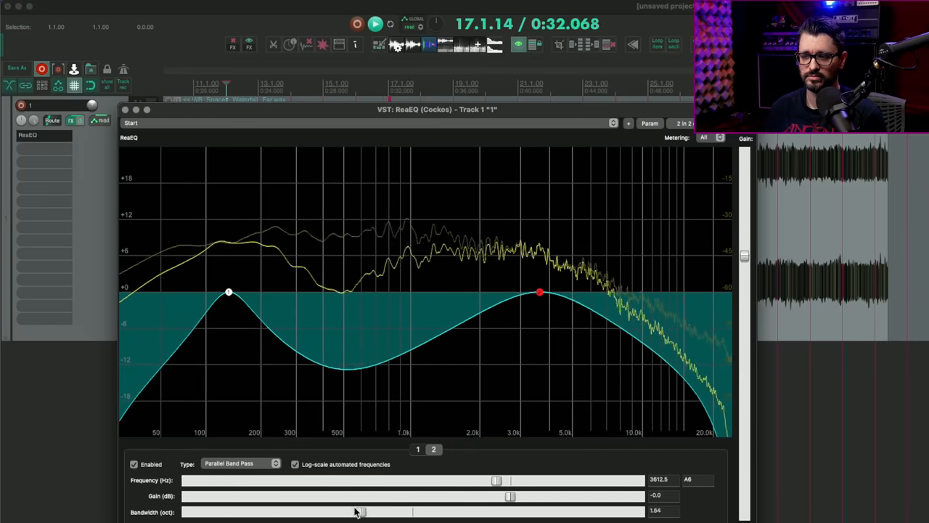
Narrow band 2, push it higher in frequency, and drop band 1 down near 100 Hz.
drag(360, 511, 252, 511)
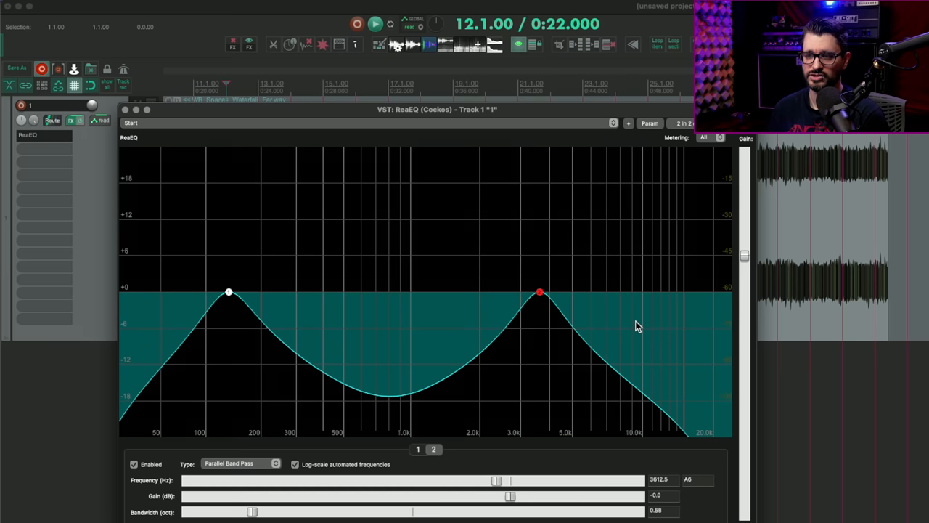
mouse_move(540, 294)
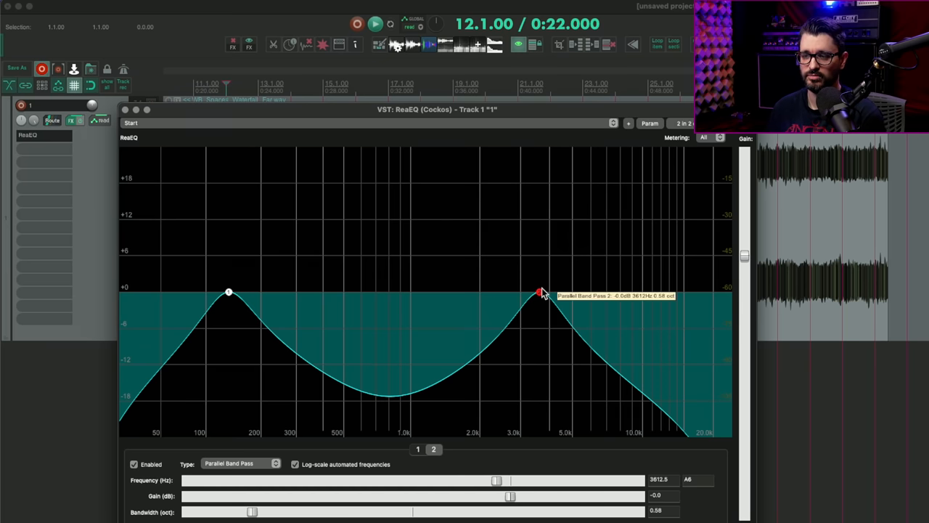
drag(540, 293, 610, 293)
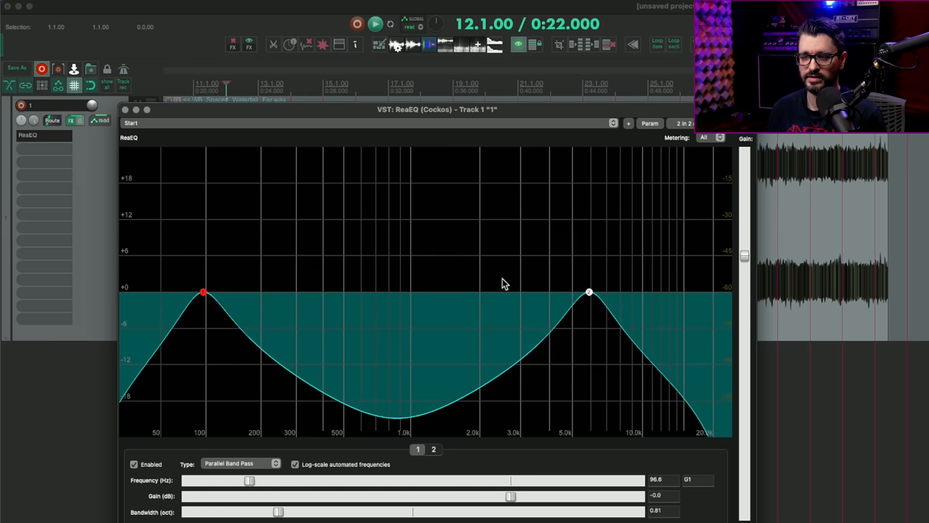
drag(588, 292, 292, 288)
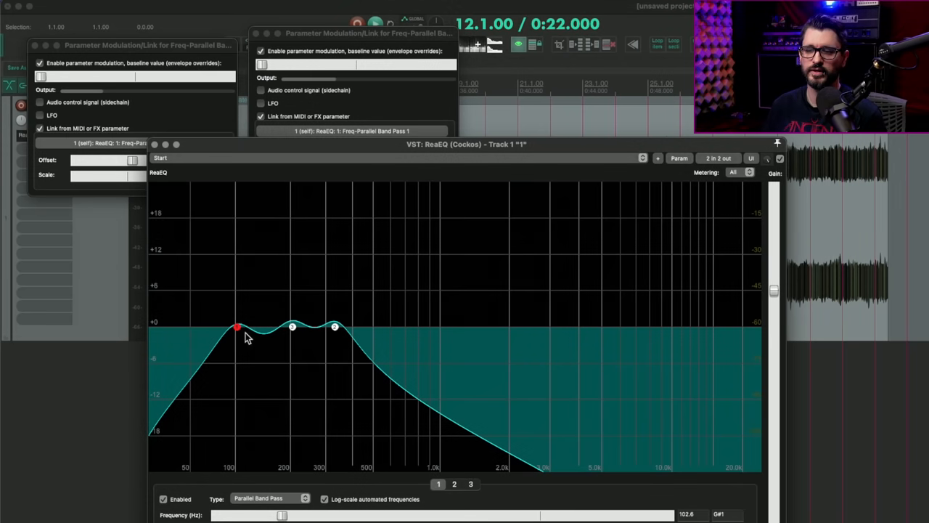
mouse_move(404, 363)
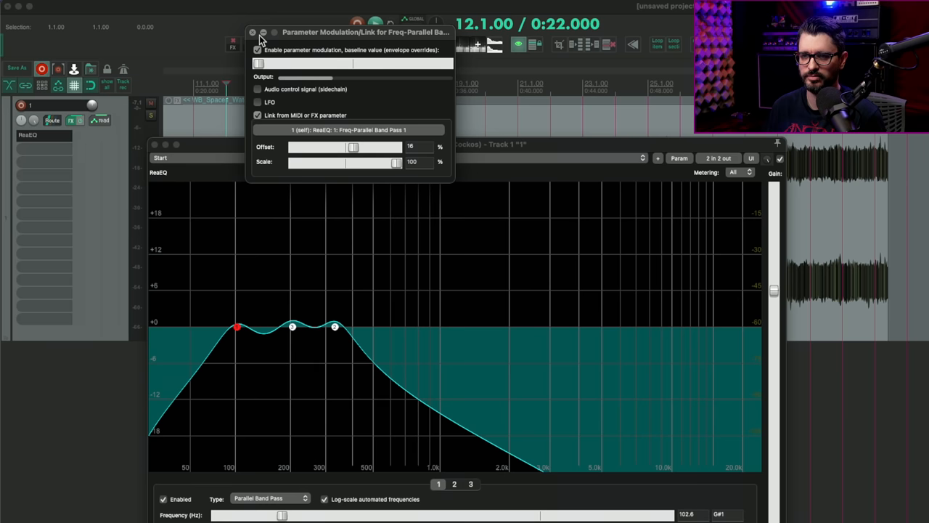
Close the Parameter Modulation window and sweep the linked peaks between about 180 and 540 Hz.
click(252, 32)
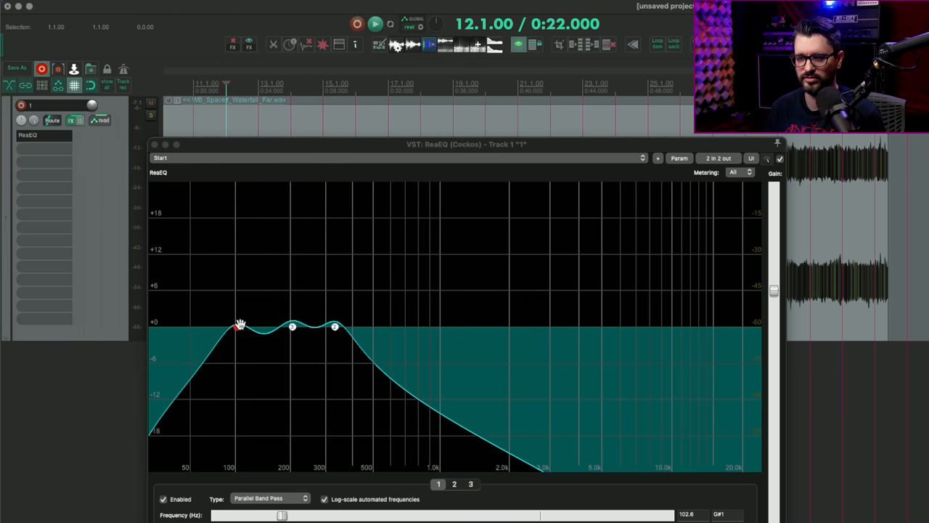
click(238, 326)
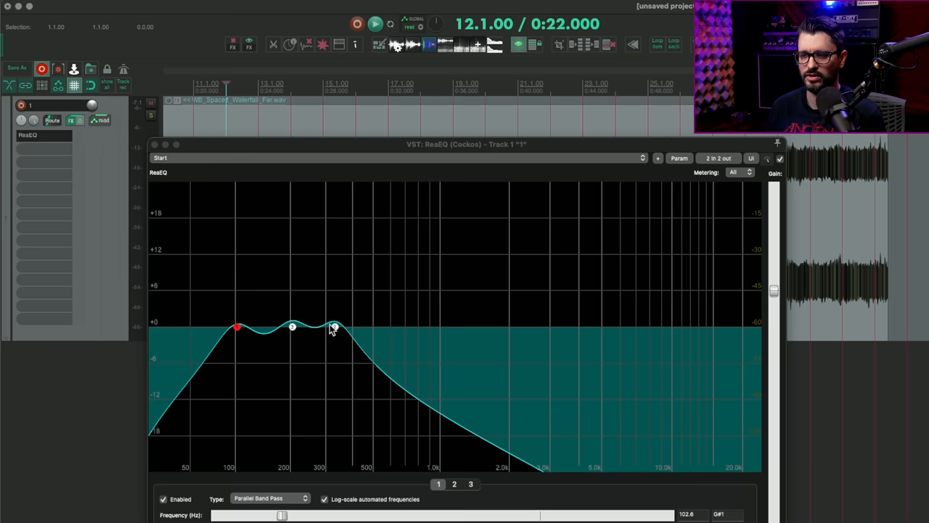
mouse_move(343, 337)
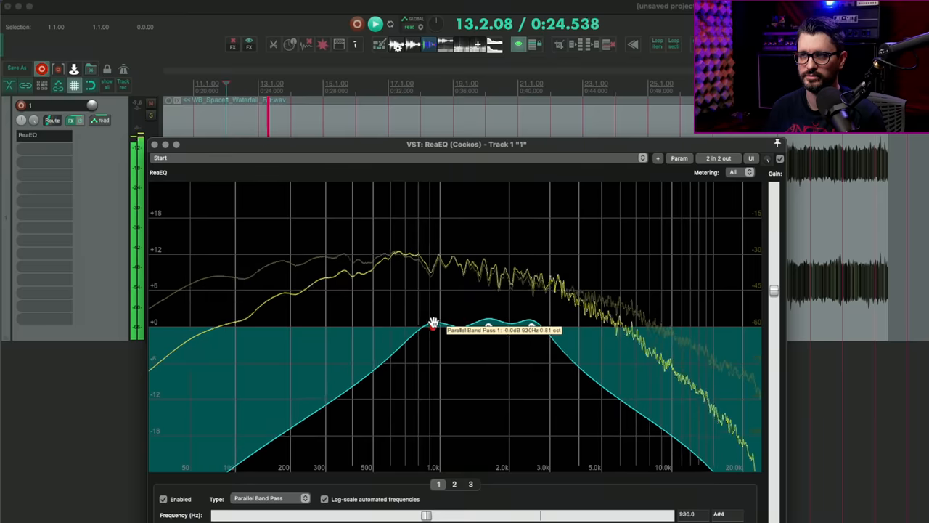
drag(432, 325, 406, 325)
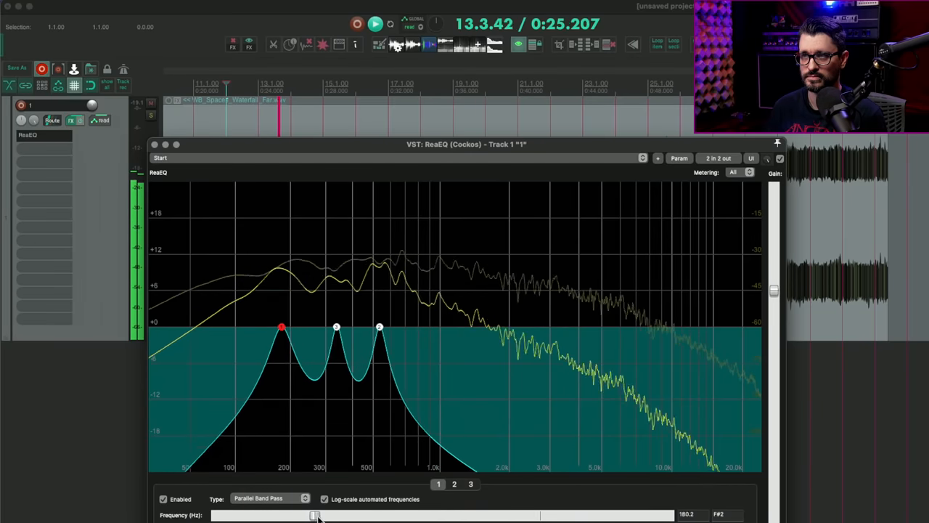
drag(312, 515, 432, 515)
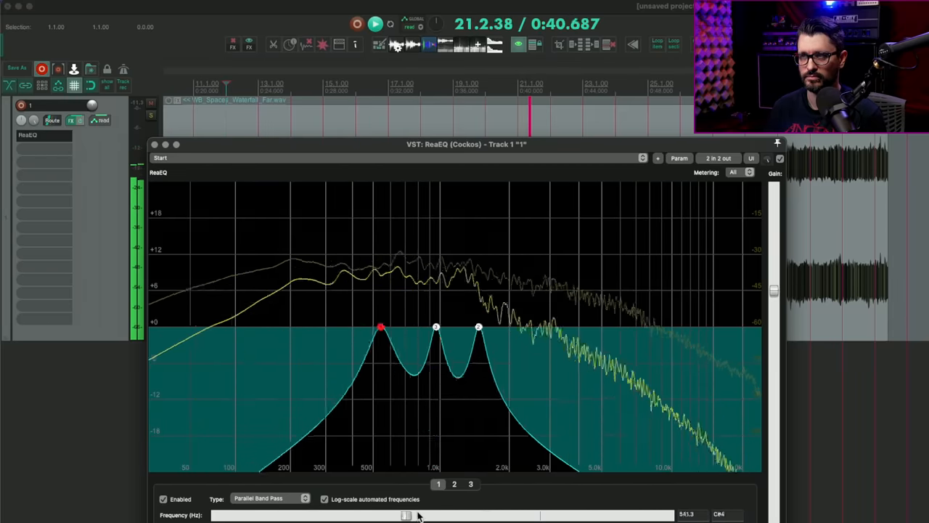
Keep sweeping the three linked band-pass peaks down near 150 Hz and back up the spectrum.
drag(406, 513, 479, 514)
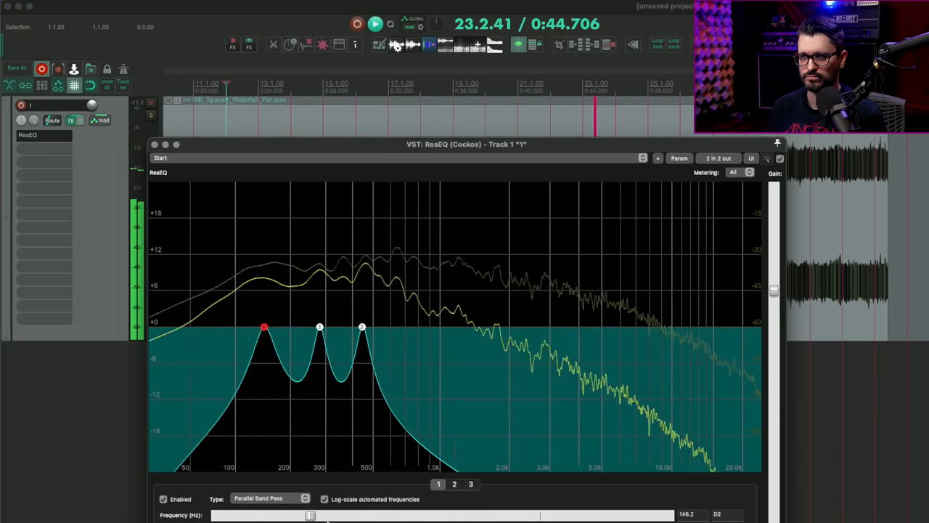
drag(265, 327, 381, 327)
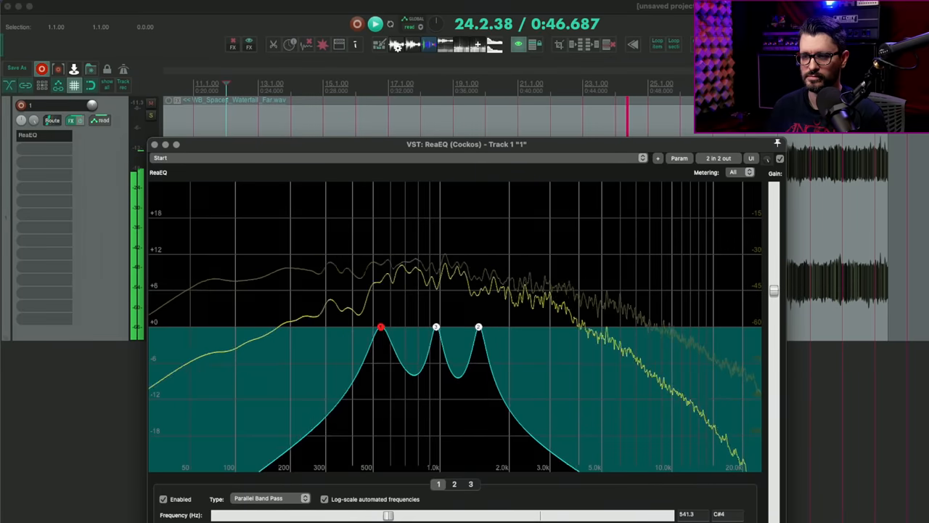
drag(381, 327, 487, 327)
text(normalize recent)
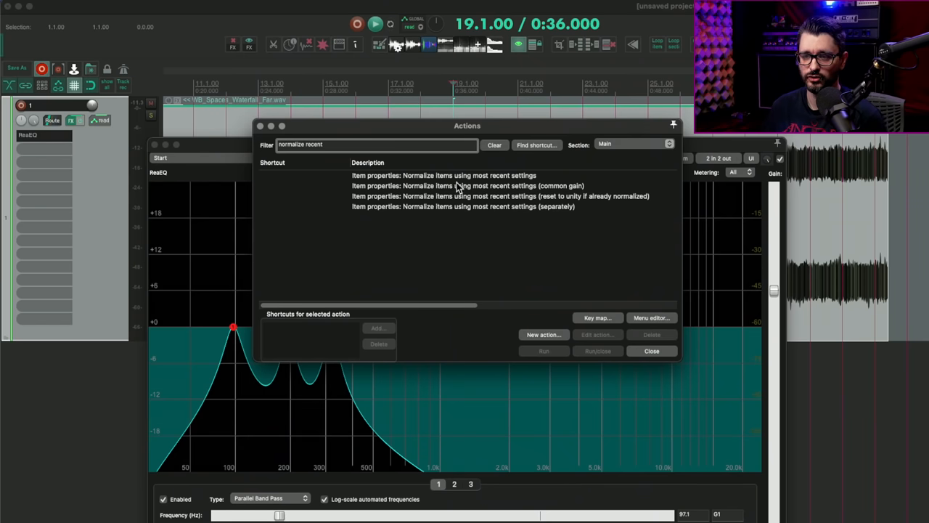
Select 'Normalize items using most recent settings' in the filtered Actions list.
click(442, 174)
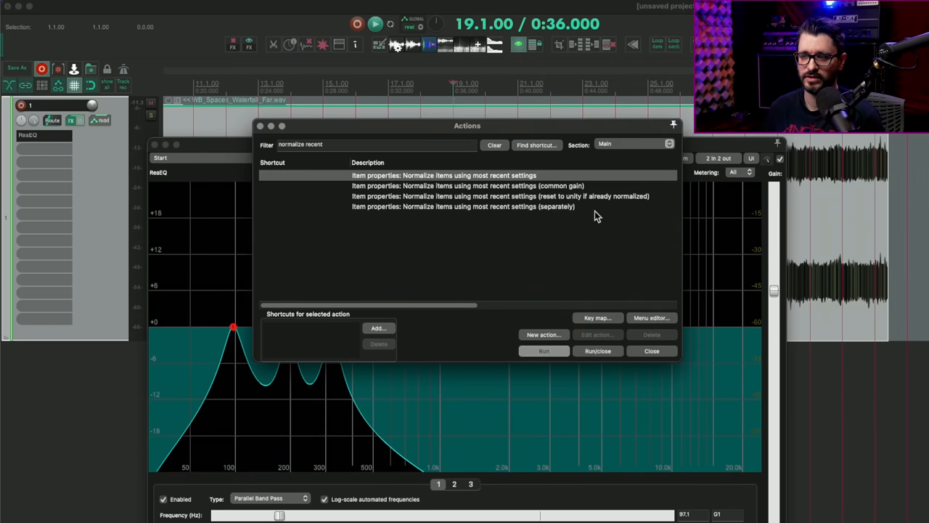
mouse_move(642, 206)
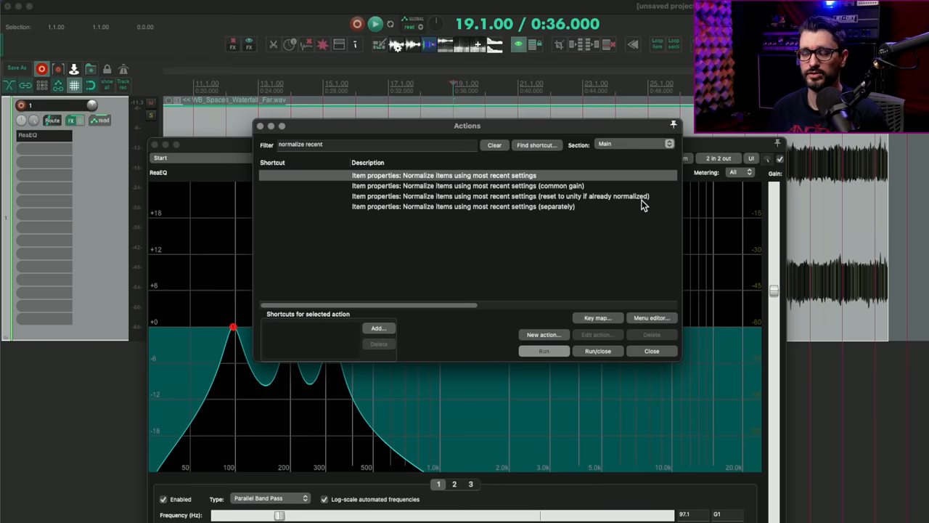
mouse_move(661, 221)
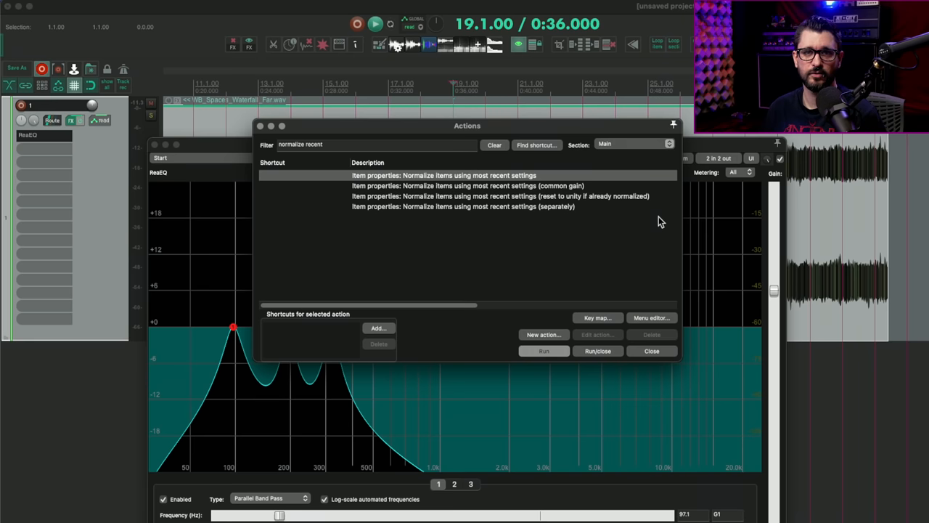
mouse_move(650, 282)
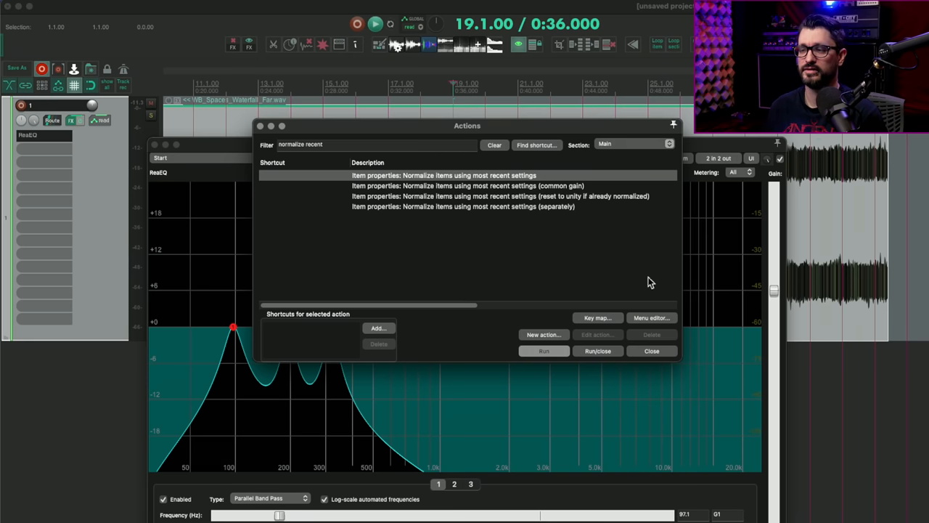
click(650, 350)
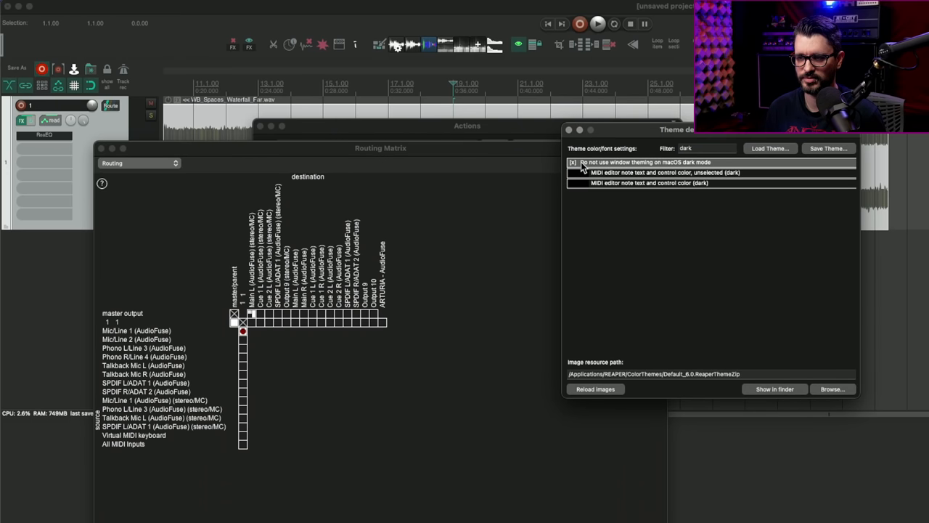
mouse_move(650, 171)
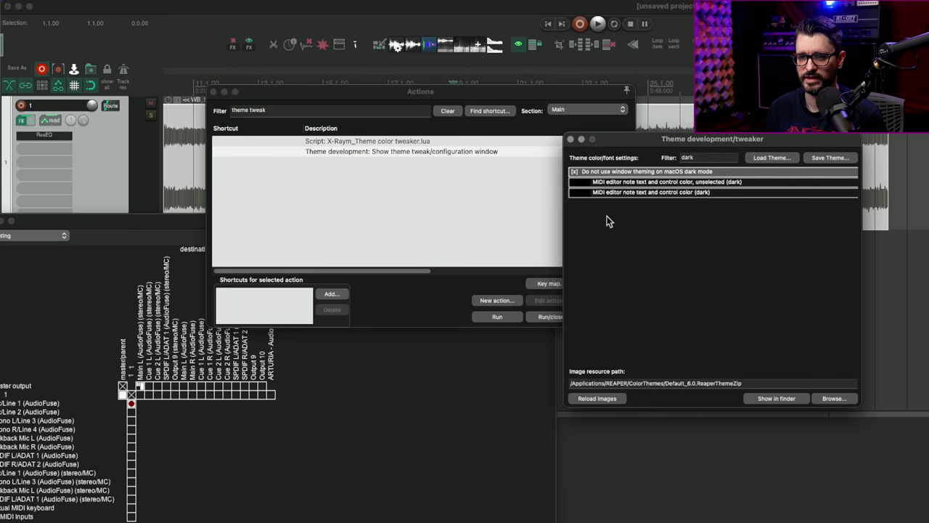
mouse_move(621, 216)
text(?)
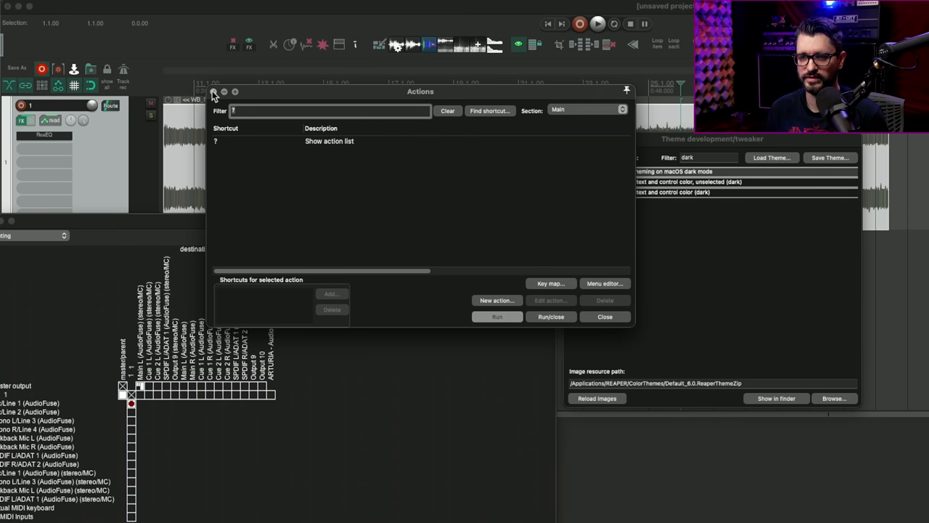
Close the Actions list after running the theme tweak window filtered for 'dark'.
click(603, 316)
text(track supp)
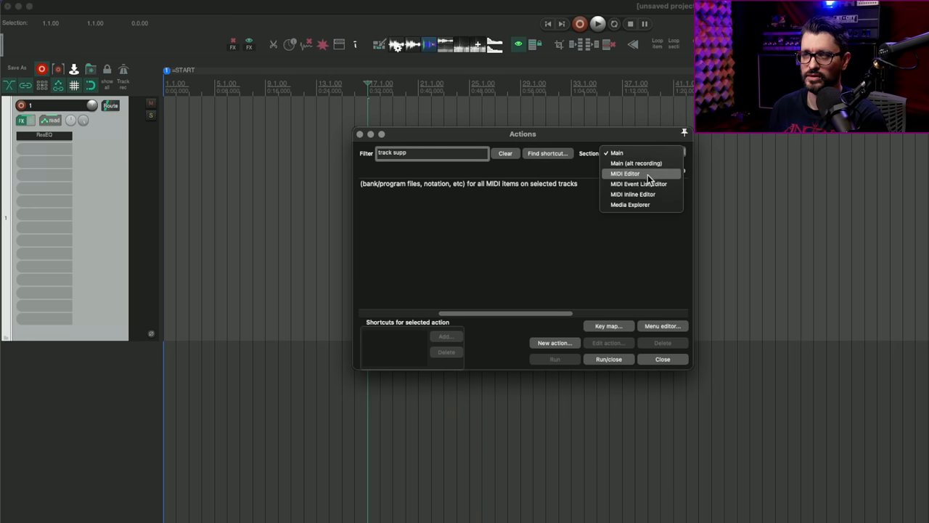
Switch the Actions Section to MIDI Editor to list 'Reload track support data'.
click(624, 173)
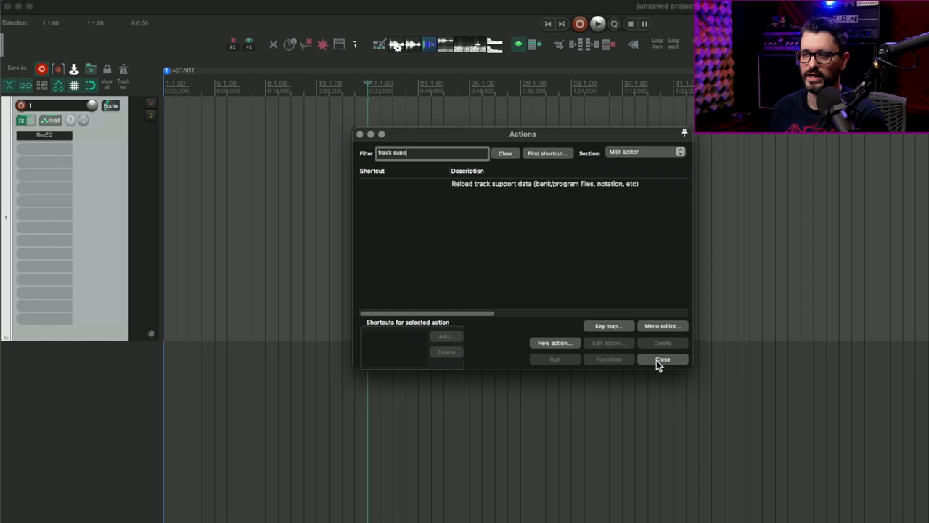
mouse_move(647, 320)
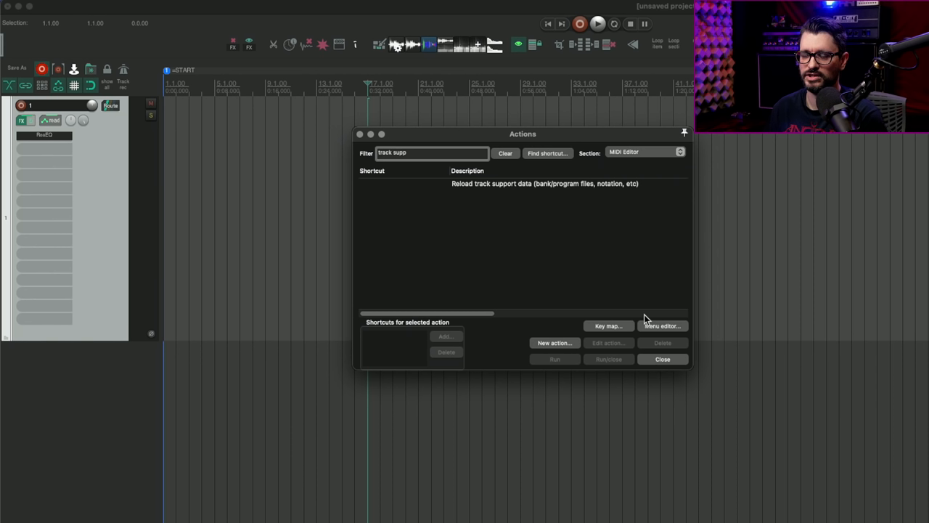
mouse_move(457, 276)
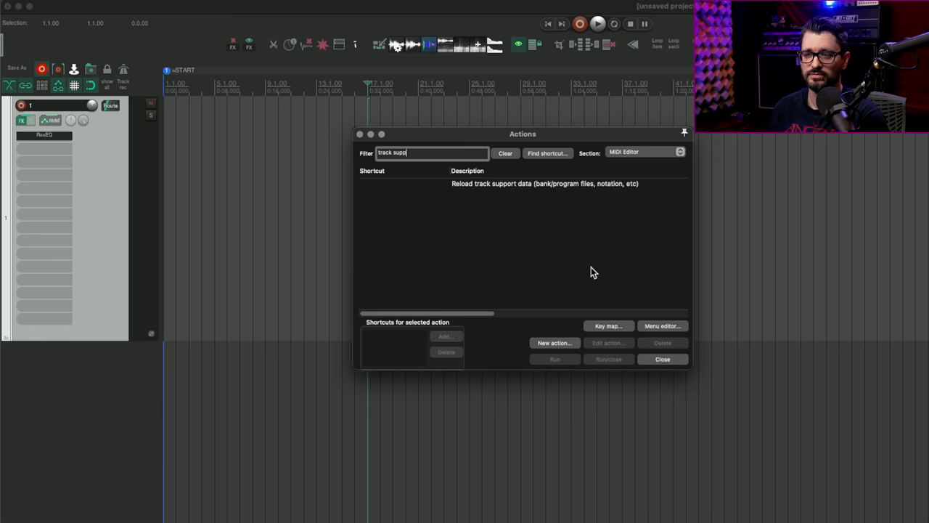
mouse_move(573, 192)
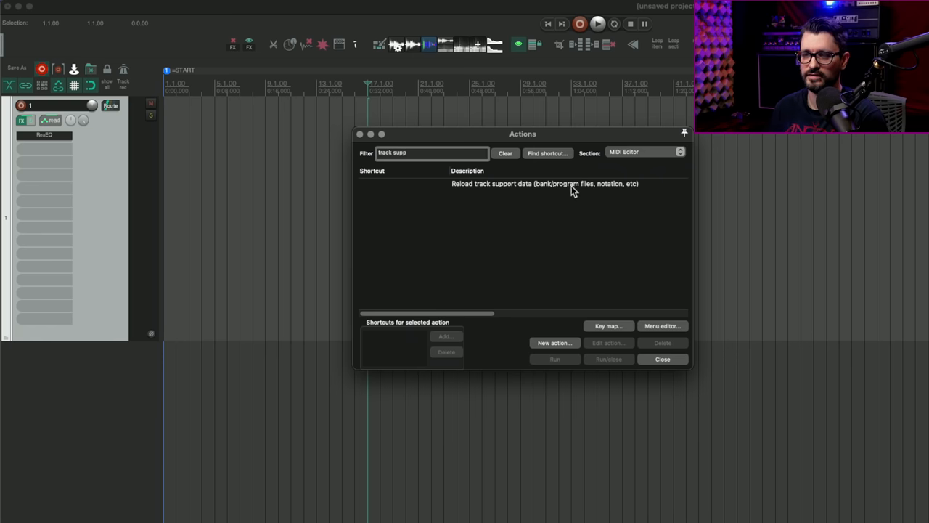